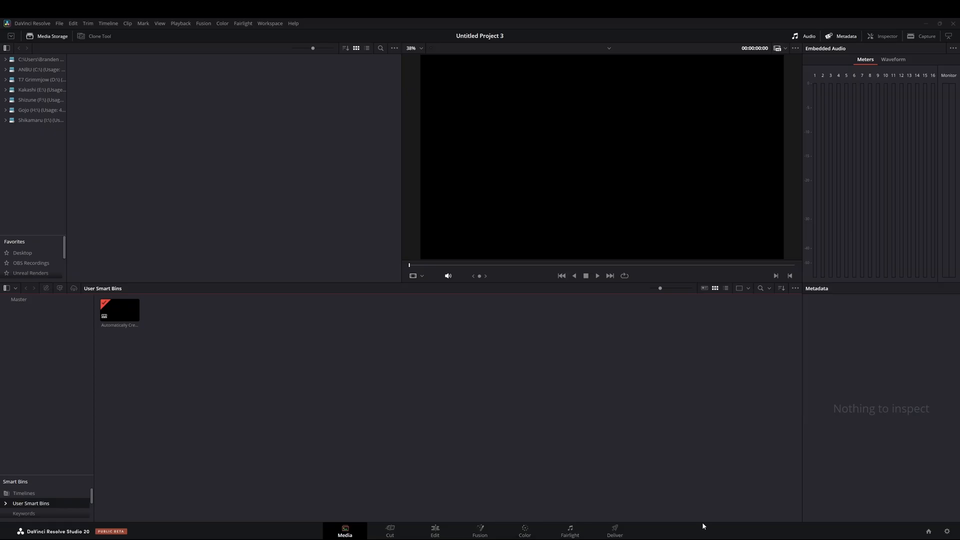
{"action": "mouse_move", "coordinate": [703, 526]}
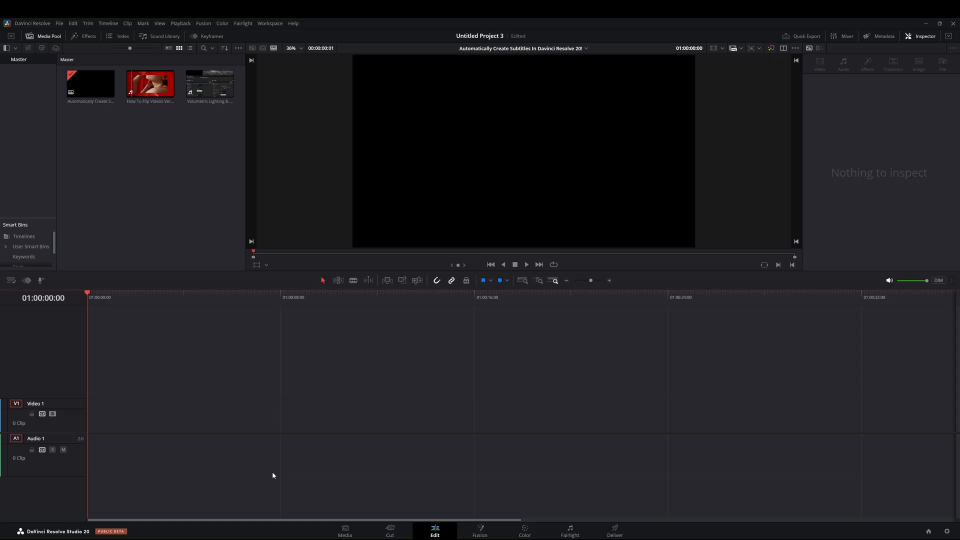
{"action": "mouse_move", "coordinate": [246, 411]}
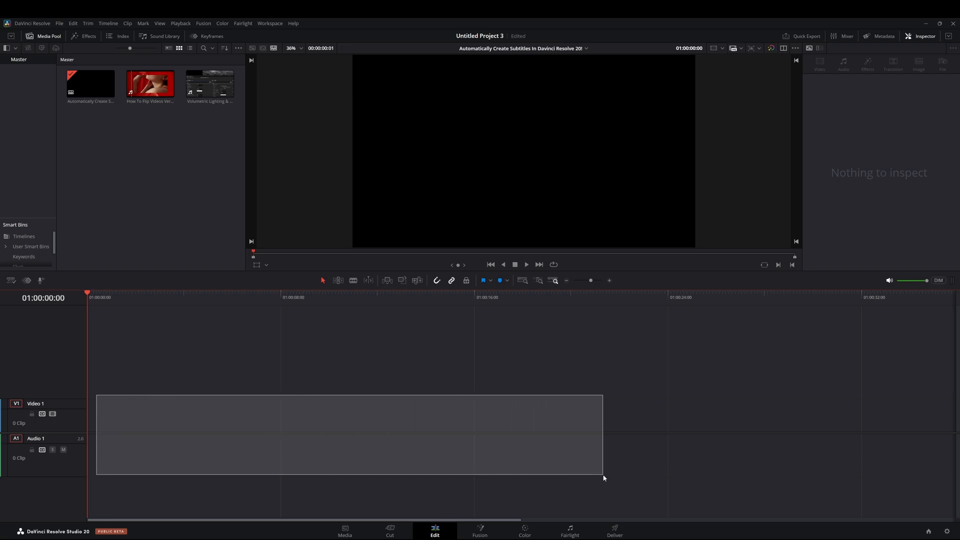
Navigate the Timeline menu to AI Tools > Create Subtitles from Audio
{"action": "left_click", "coordinate": [150, 84]}
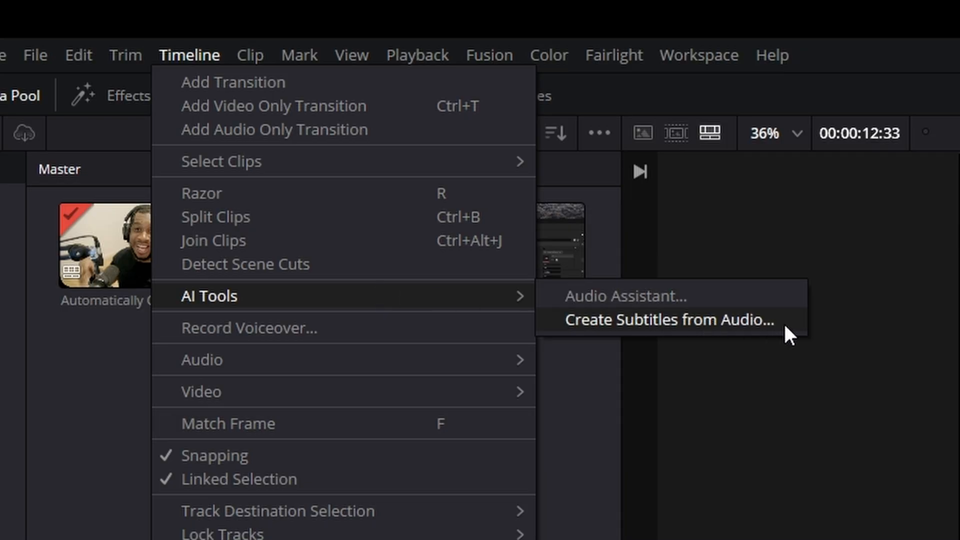
Open the Create Subtitles from Audio dialog with language, preset and line options
{"action": "left_click", "coordinate": [669, 319]}
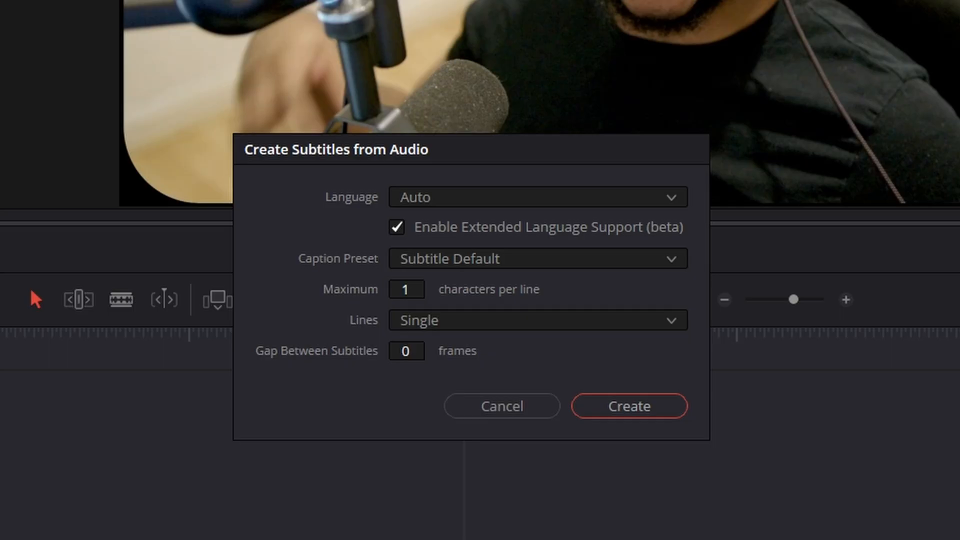
{"action": "mouse_move", "coordinate": [635, 193]}
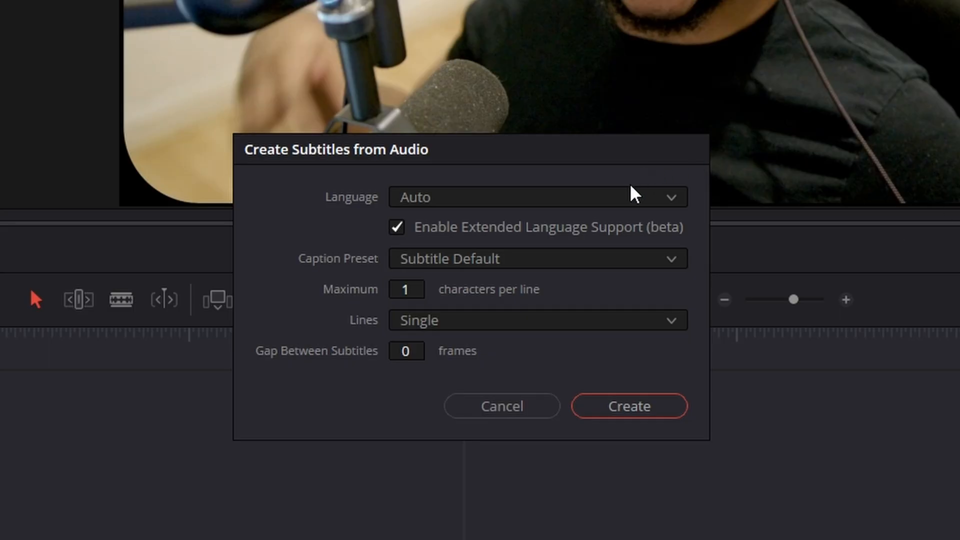
{"action": "mouse_move", "coordinate": [625, 202]}
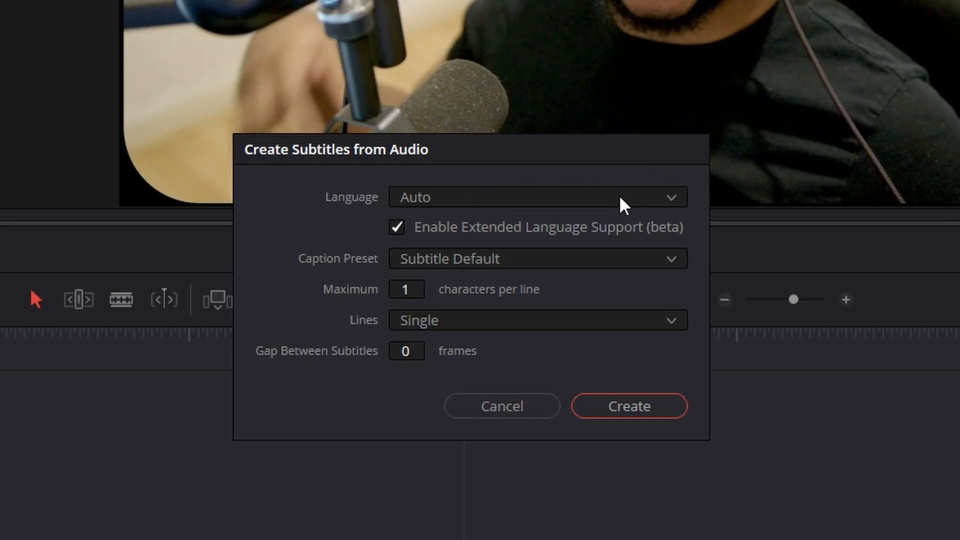
{"action": "mouse_move", "coordinate": [634, 205]}
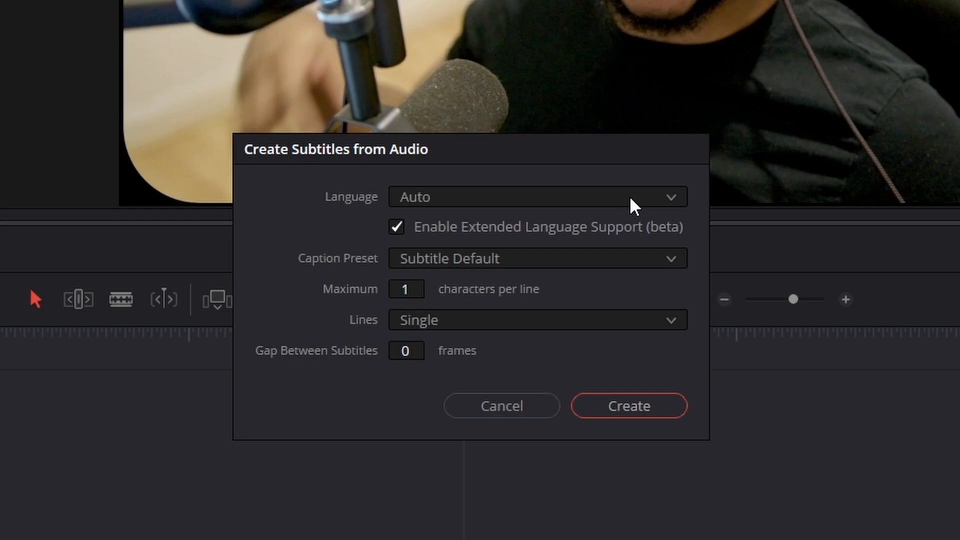
{"action": "mouse_move", "coordinate": [665, 130]}
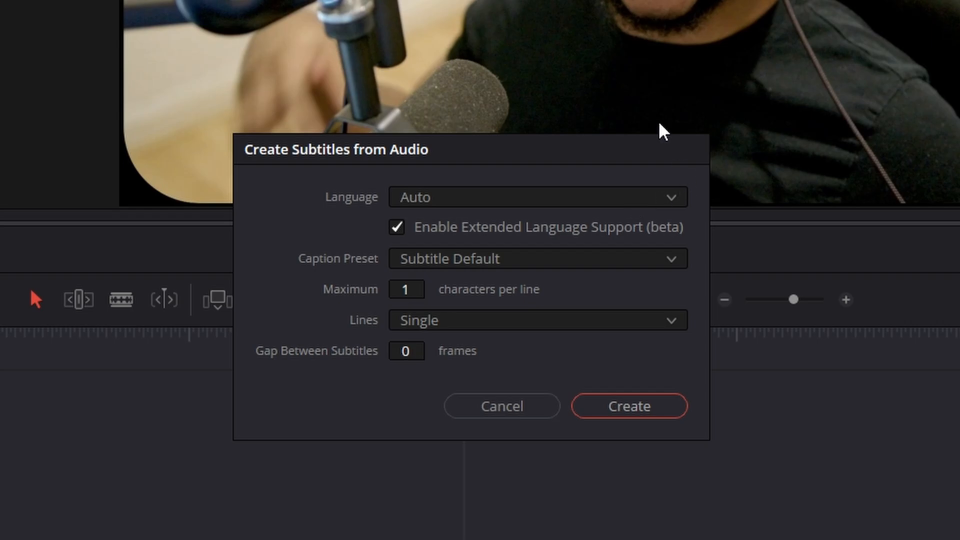
{"action": "mouse_move", "coordinate": [500, 248]}
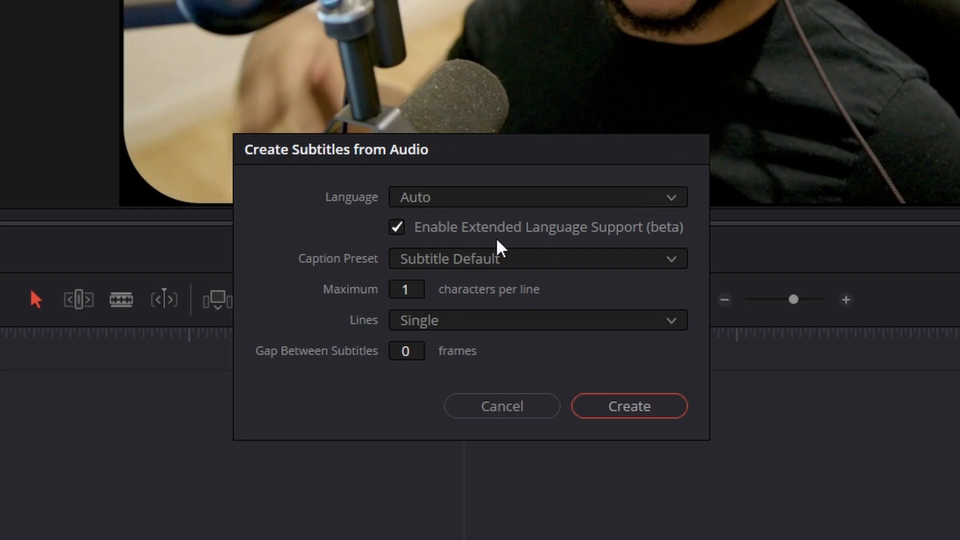
{"action": "mouse_move", "coordinate": [648, 240]}
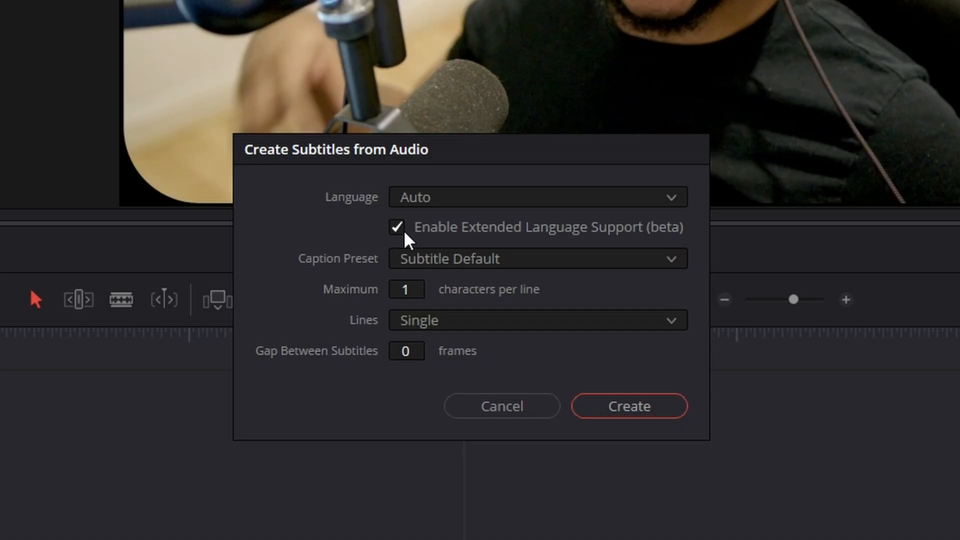
{"action": "left_click", "coordinate": [628, 406]}
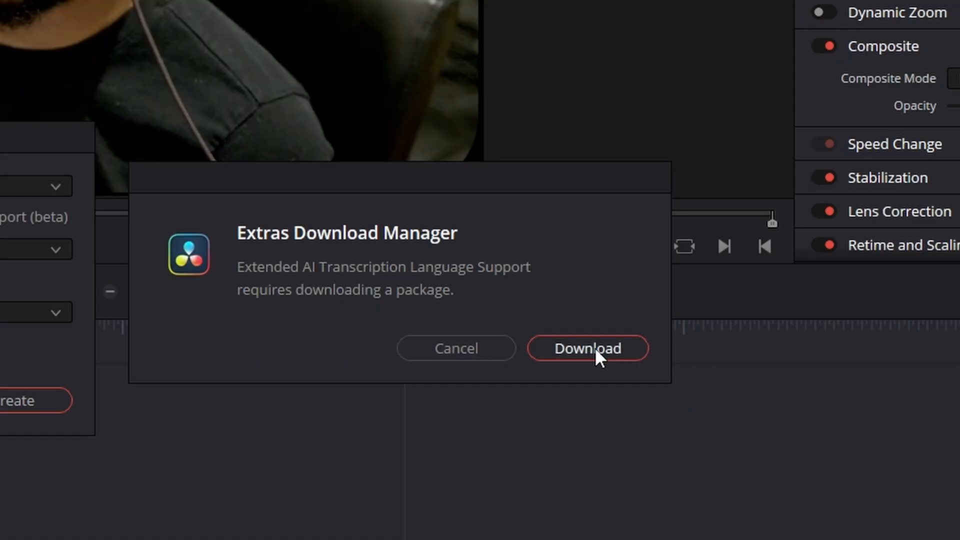
{"action": "left_click", "coordinate": [587, 349]}
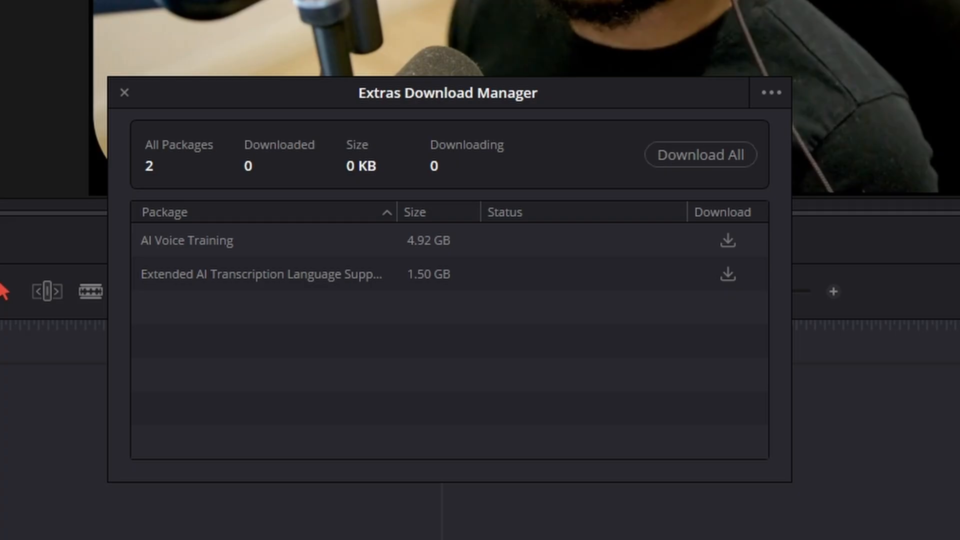
{"action": "left_click", "coordinate": [728, 274]}
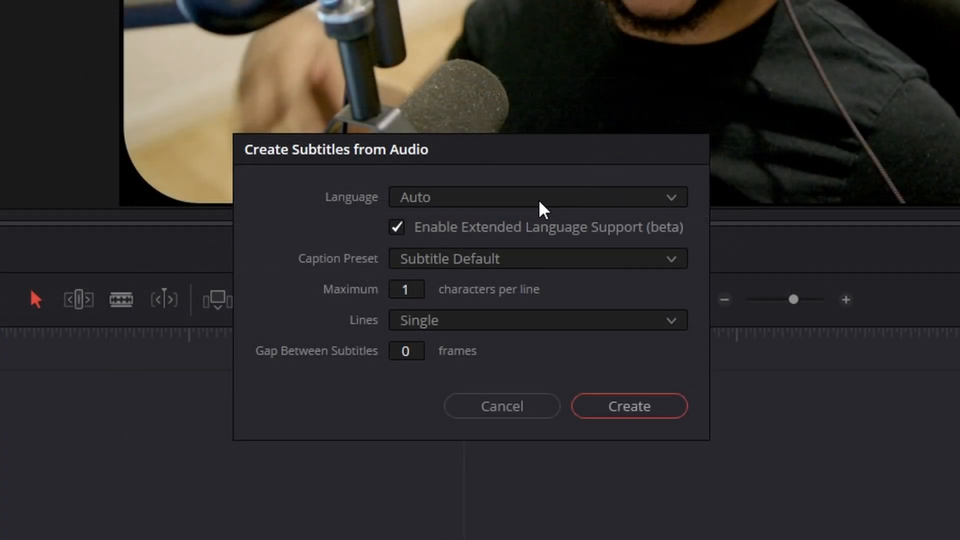
{"action": "left_click", "coordinate": [536, 196]}
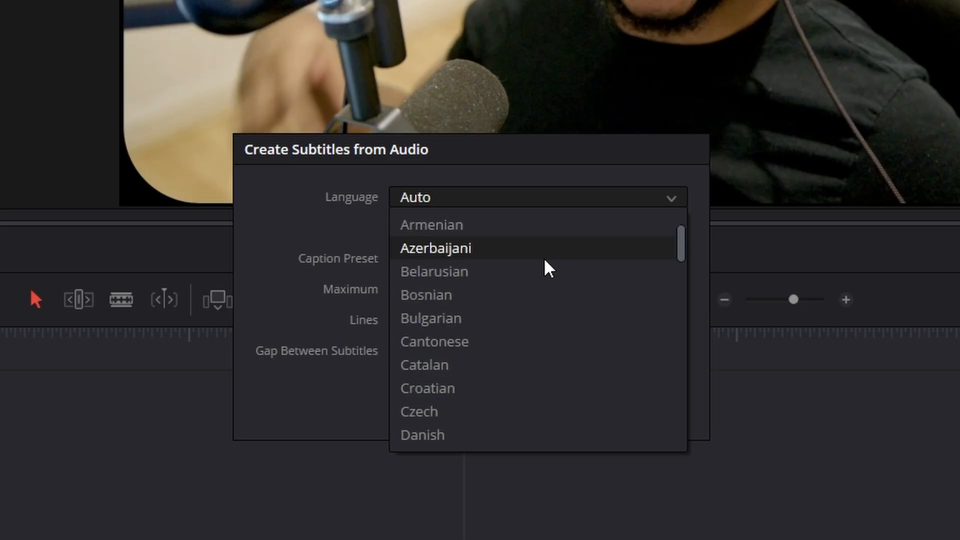
{"action": "scroll", "scroll_direction": "down", "scroll_amount": 3}
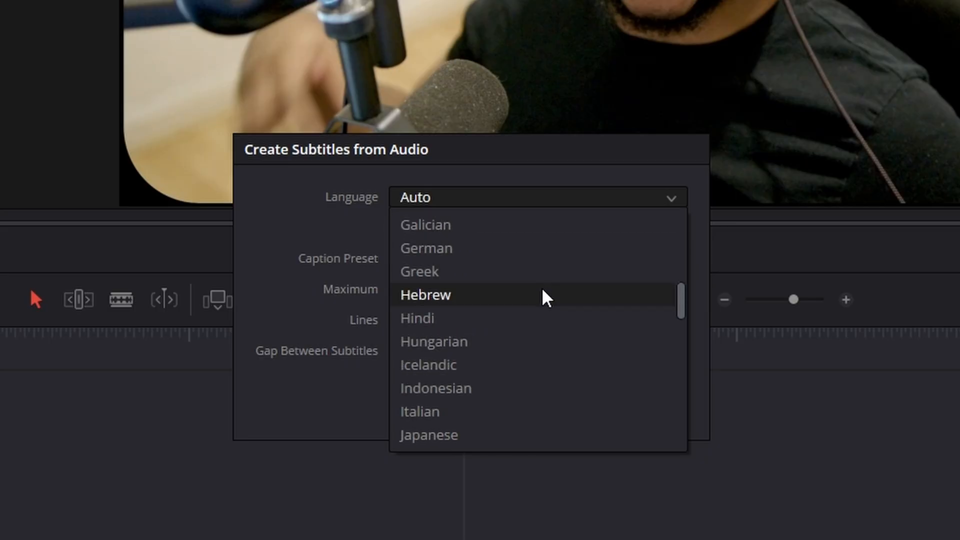
{"action": "scroll", "scroll_direction": "down", "scroll_amount": 3}
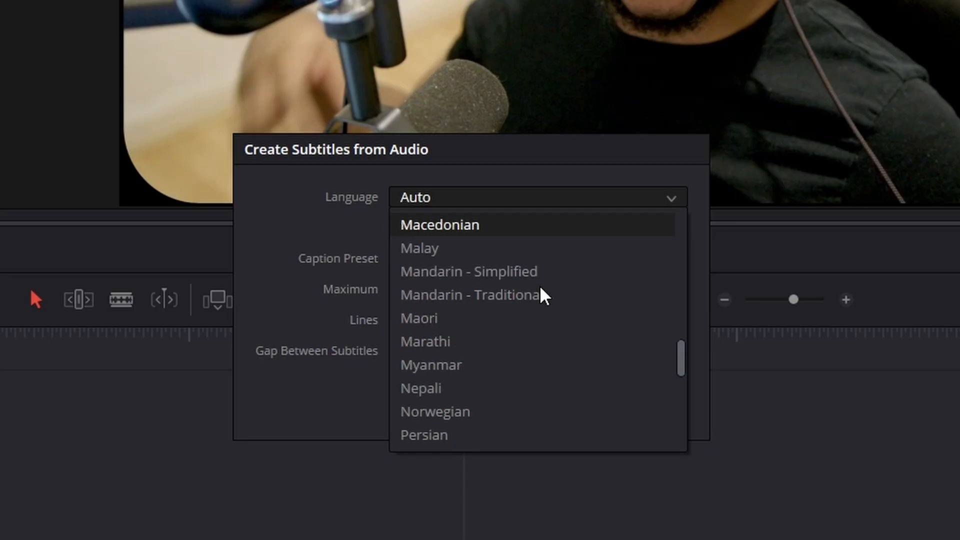
{"action": "scroll", "scroll_direction": "down", "scroll_amount": 3}
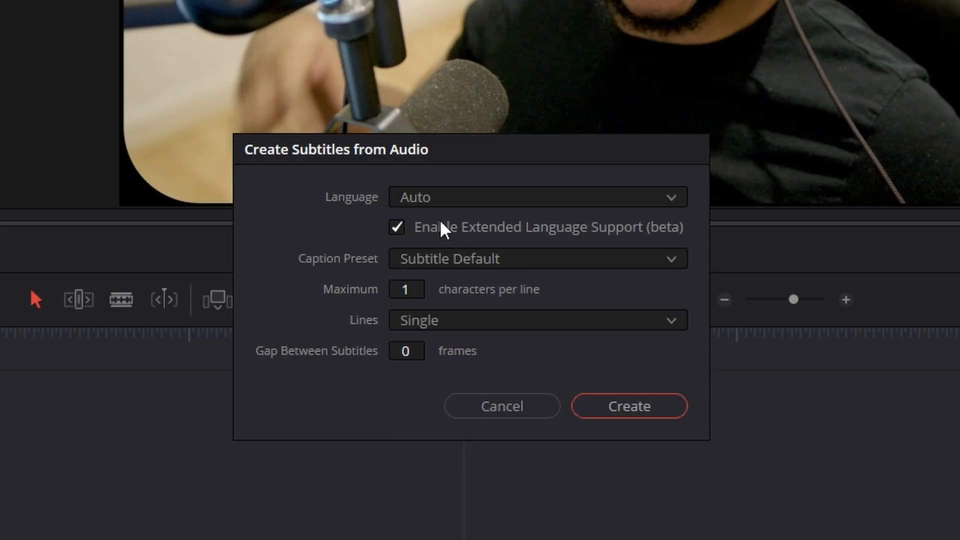
{"action": "mouse_move", "coordinate": [519, 224]}
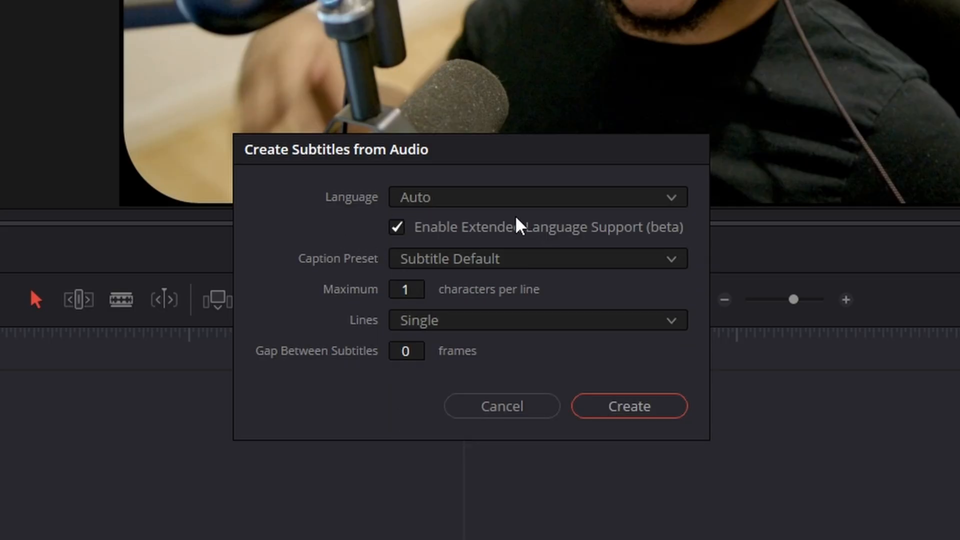
{"action": "mouse_move", "coordinate": [534, 206]}
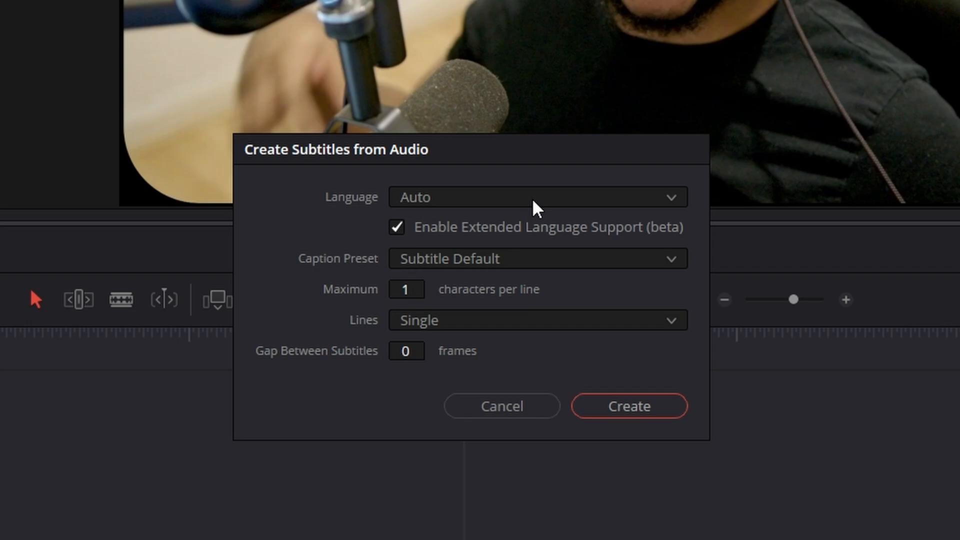
{"action": "mouse_move", "coordinate": [364, 273]}
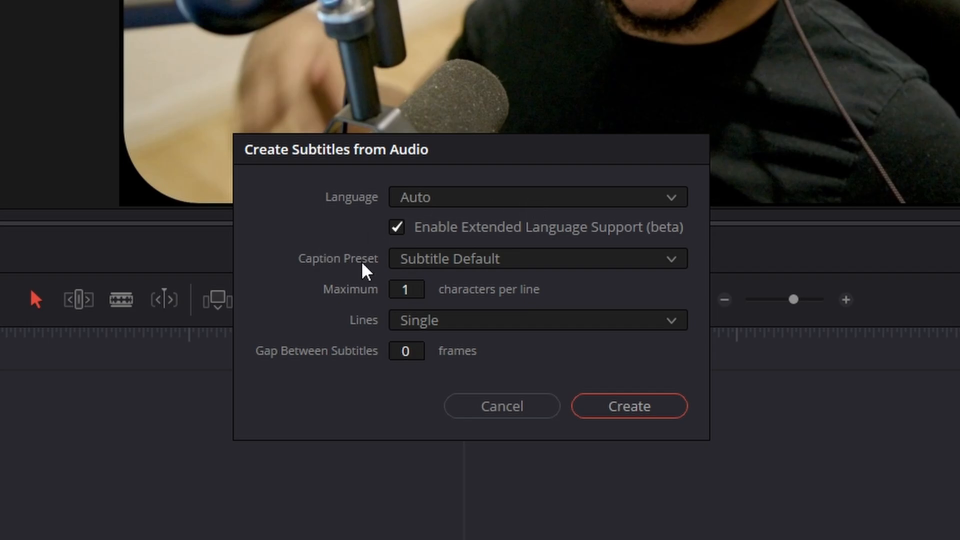
Choose English, return to the Subtitle Default preset after trying Teletext and Netflix, and use single lines
{"action": "left_click", "coordinate": [536, 197]}
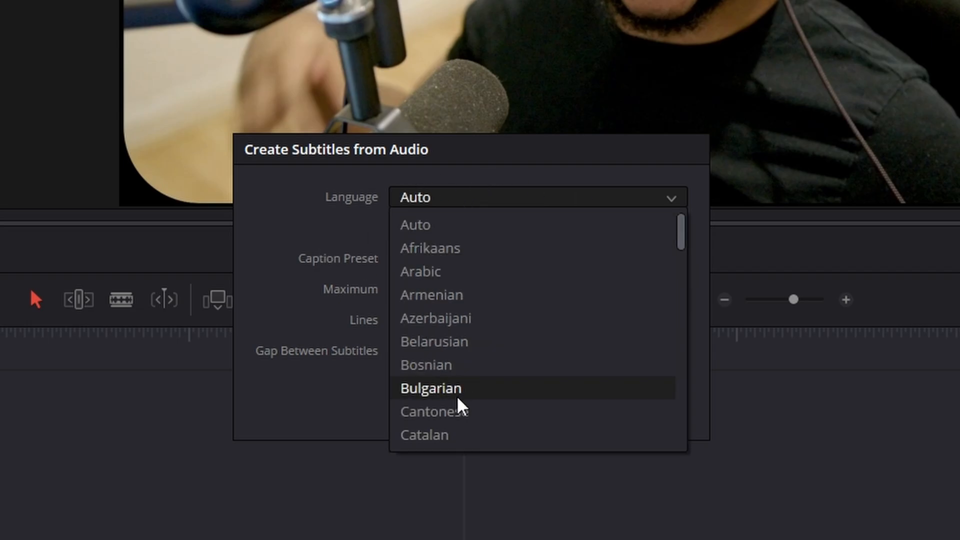
{"action": "left_click", "coordinate": [532, 196]}
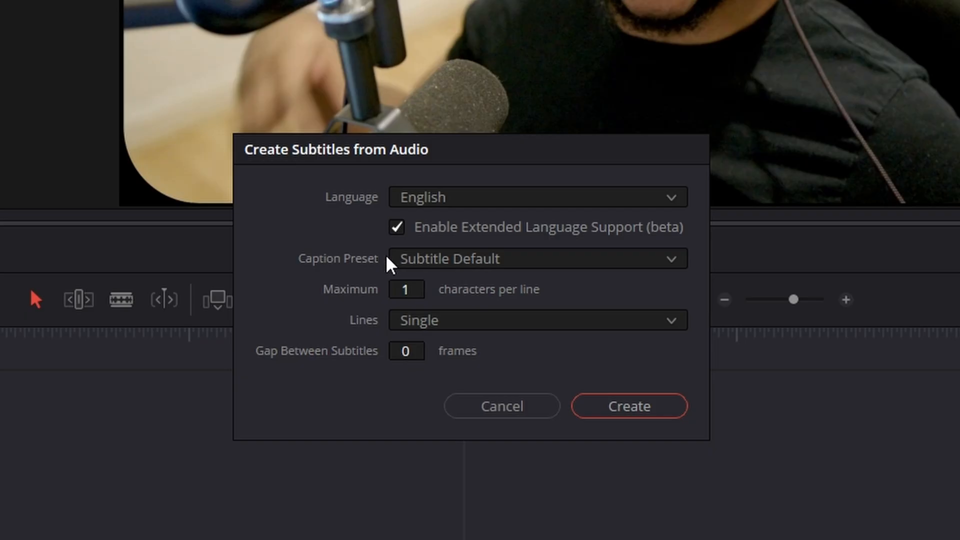
{"action": "mouse_move", "coordinate": [520, 270]}
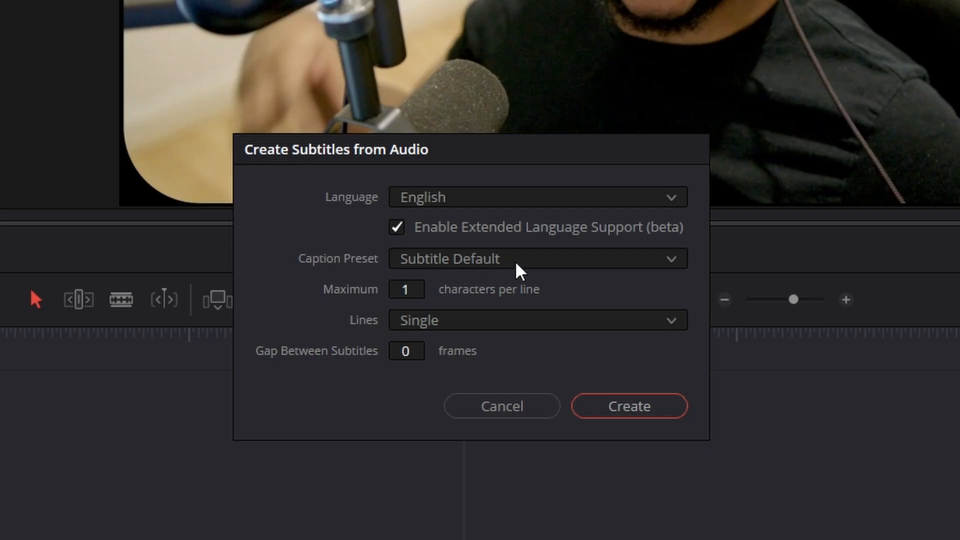
{"action": "left_click", "coordinate": [535, 258]}
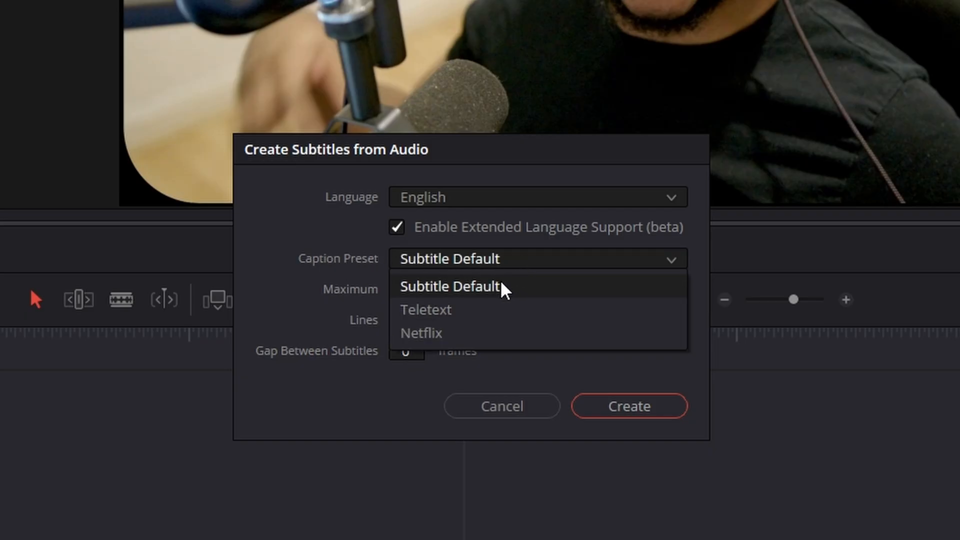
{"action": "left_click", "coordinate": [426, 310]}
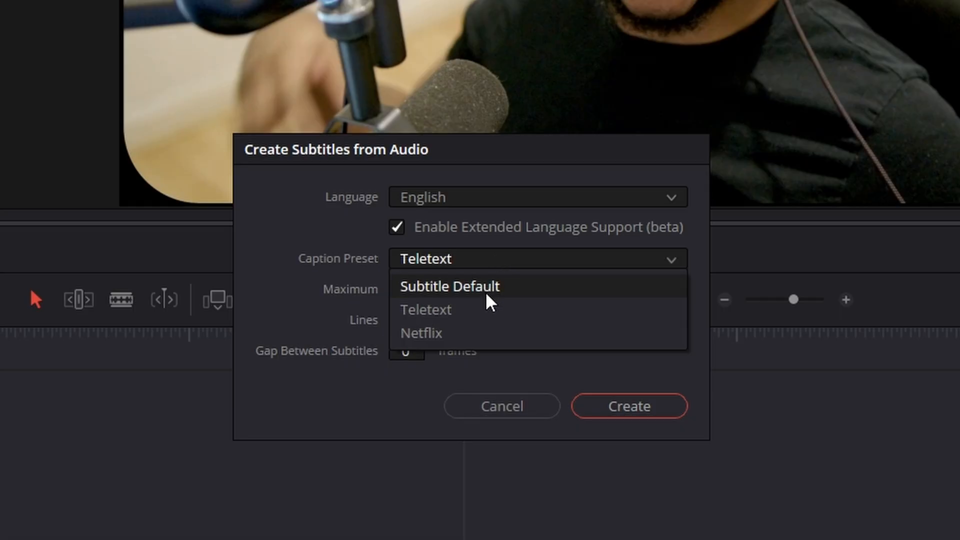
{"action": "left_click", "coordinate": [421, 333]}
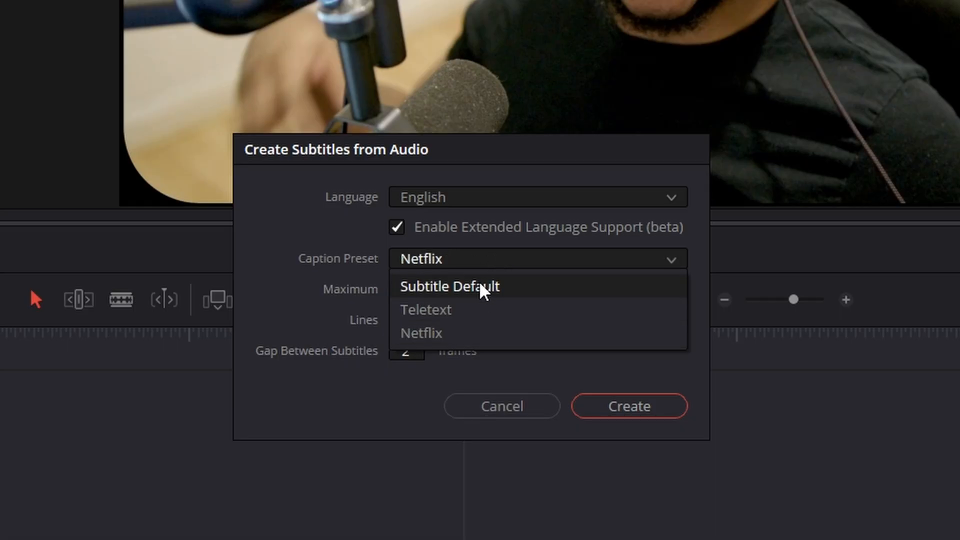
{"action": "left_click", "coordinate": [449, 286]}
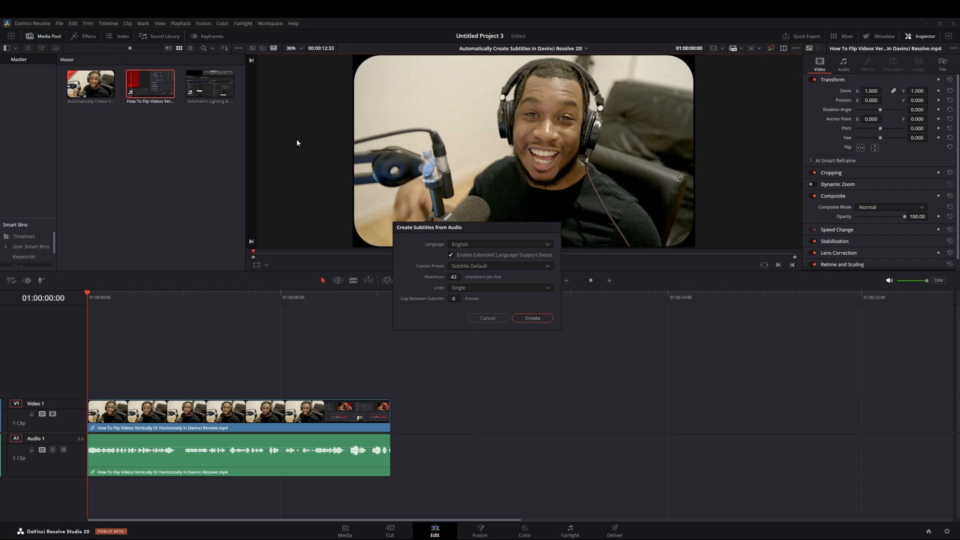
{"action": "mouse_move", "coordinate": [628, 317]}
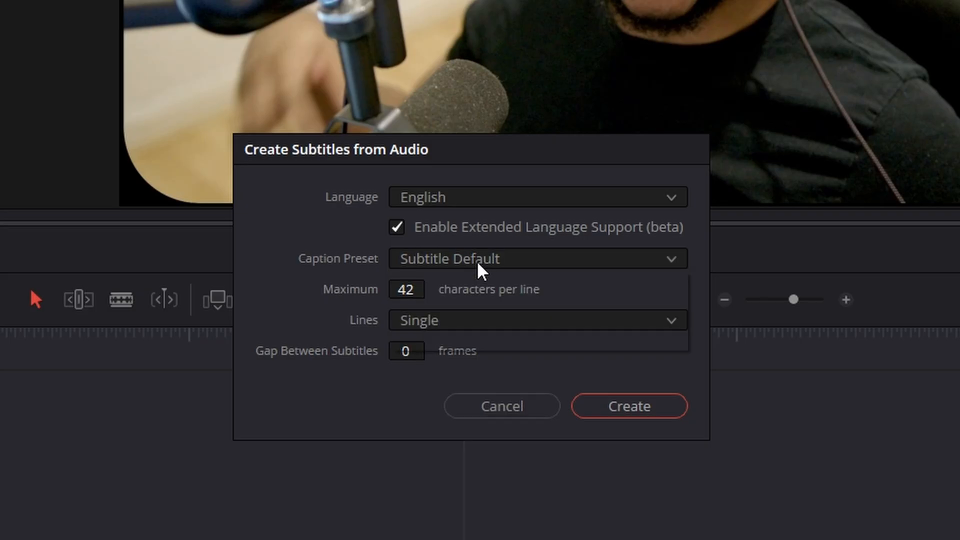
{"action": "mouse_move", "coordinate": [461, 274]}
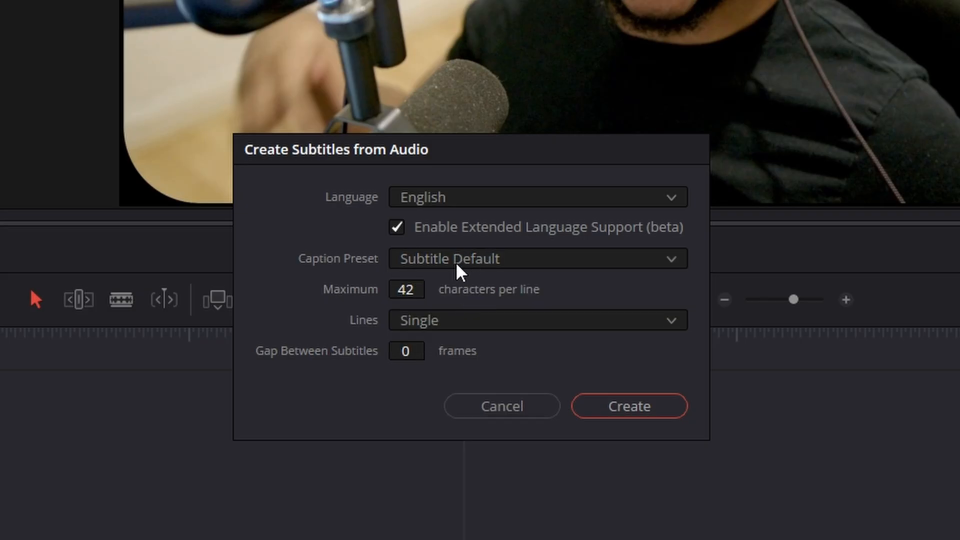
{"action": "mouse_move", "coordinate": [444, 326]}
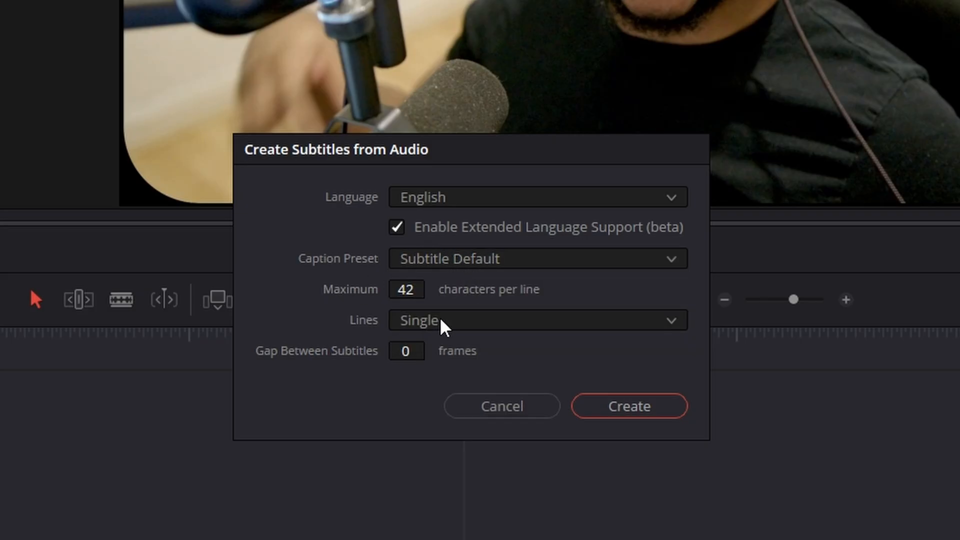
{"action": "left_click", "coordinate": [537, 320]}
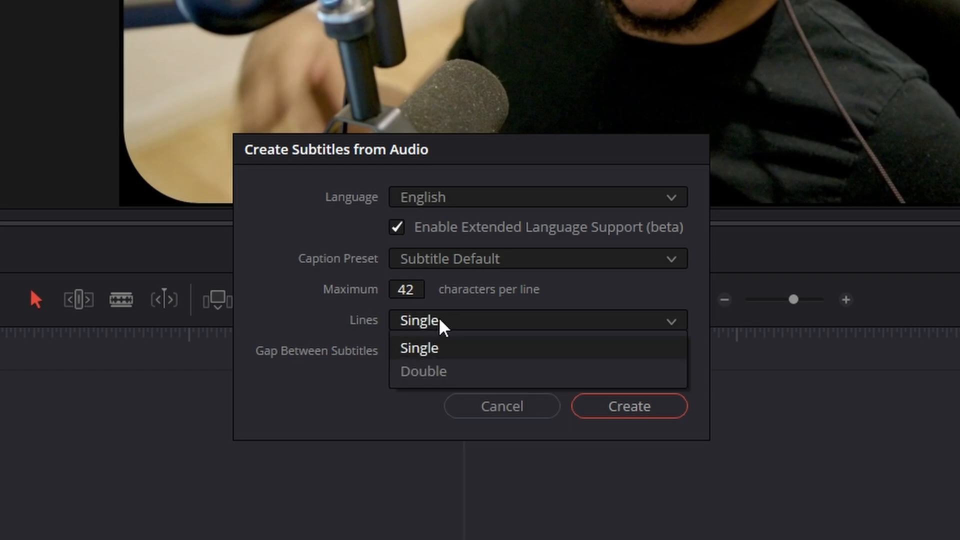
{"action": "left_click", "coordinate": [419, 348]}
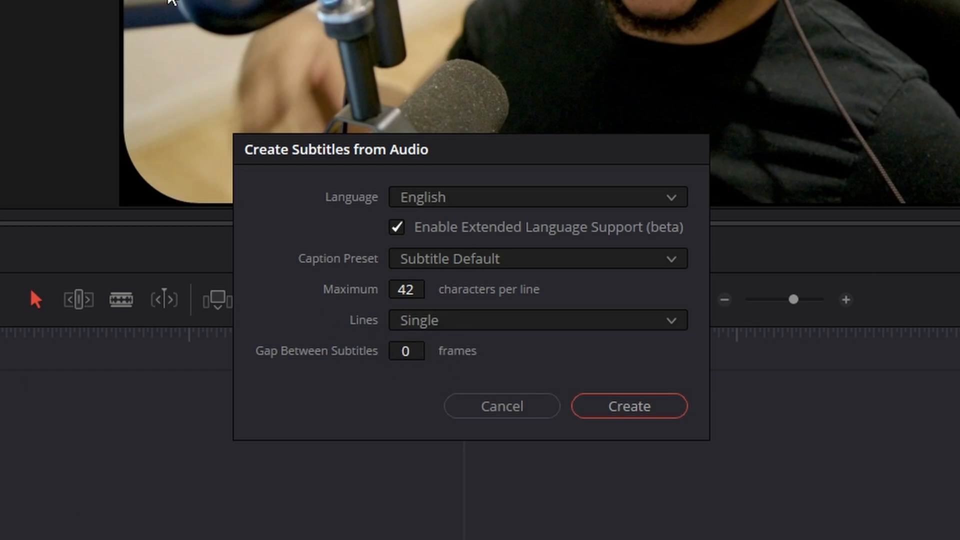
{"action": "mouse_move", "coordinate": [630, 406]}
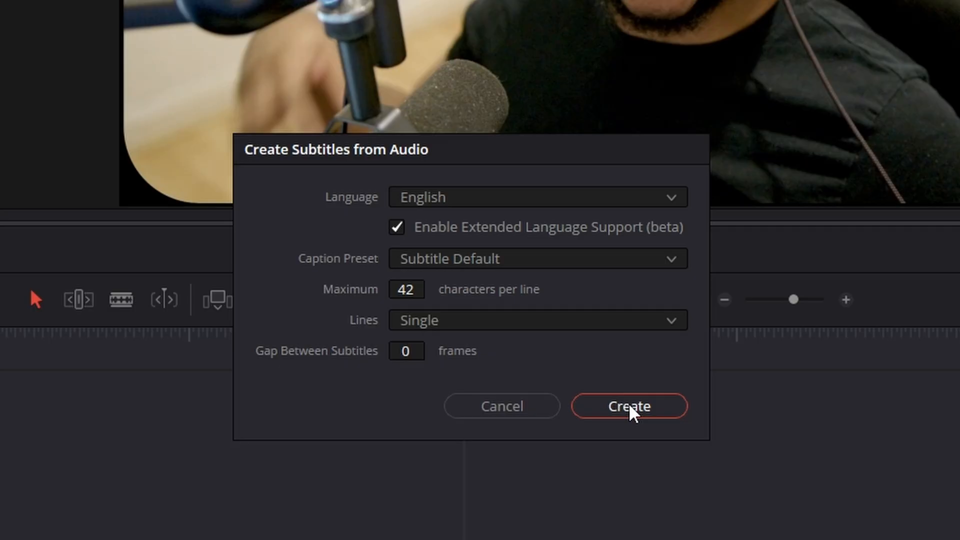
Create the Subtitle 1 track of eight captions from the clip's speech
{"action": "left_click", "coordinate": [629, 406]}
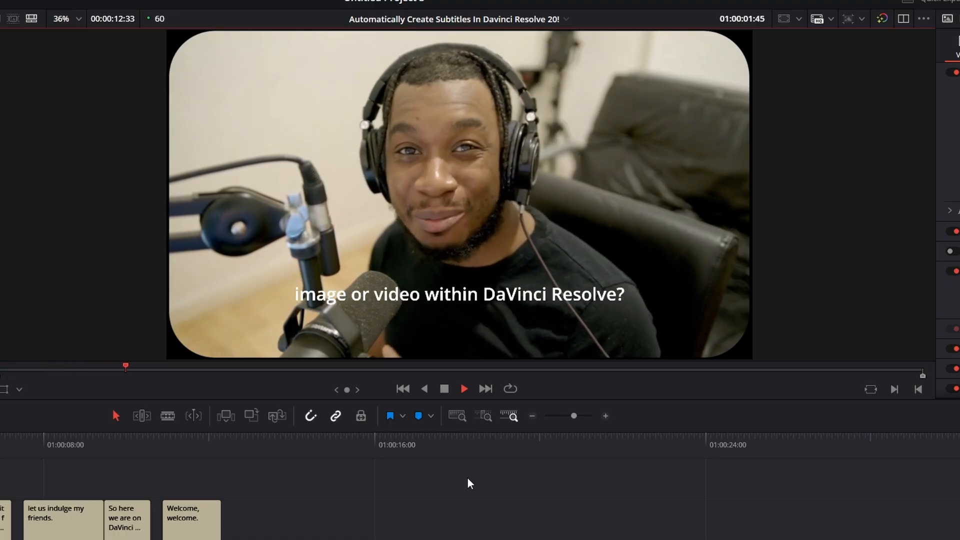
{"action": "left_click", "coordinate": [464, 389]}
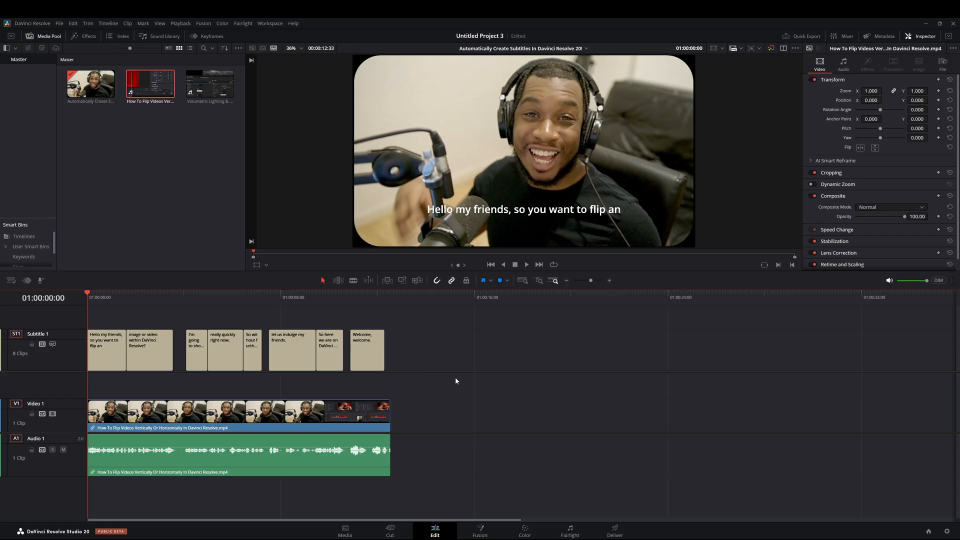
{"action": "mouse_move", "coordinate": [57, 349]}
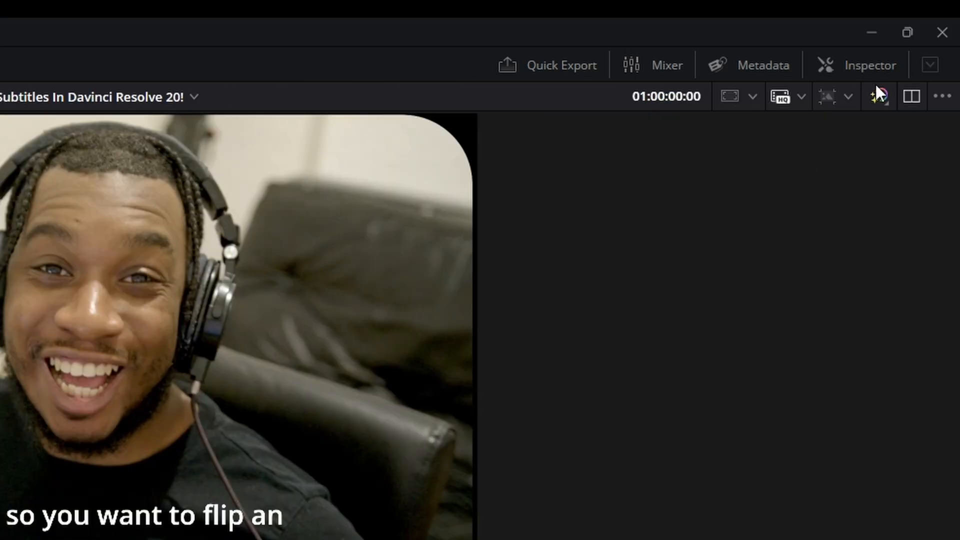
Change the first caption to end with 'flip and' and set track character colour to yellow
{"action": "left_click", "coordinate": [868, 65]}
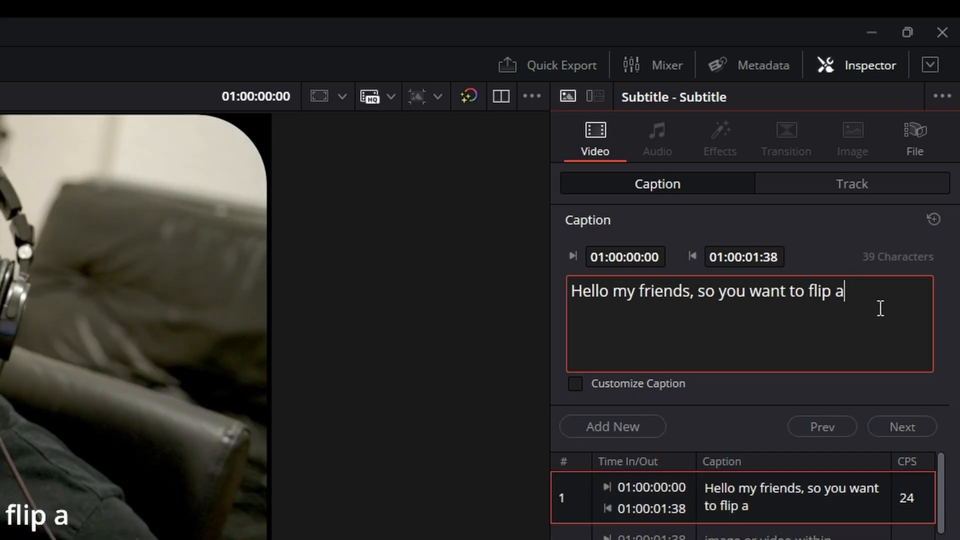
{"action": "type", "text": "nd"}
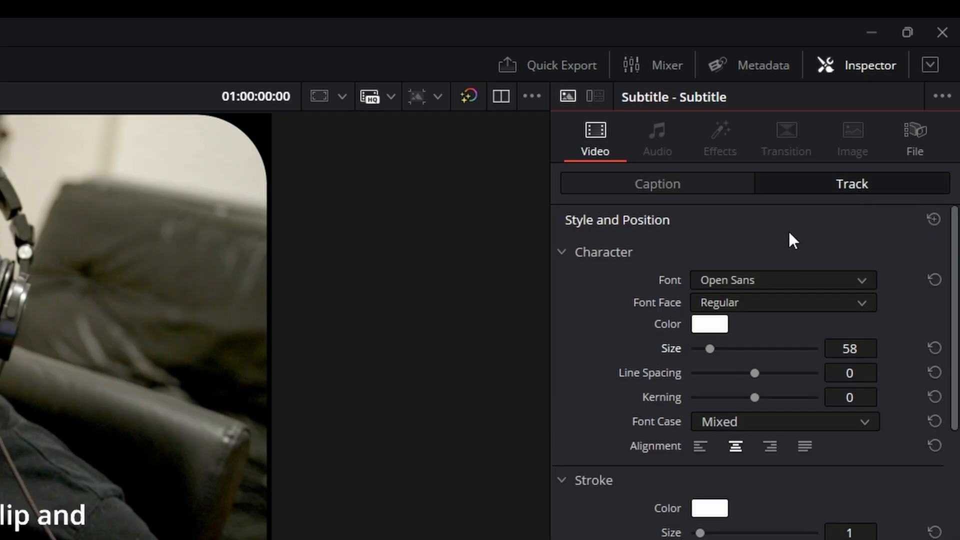
{"action": "left_click", "coordinate": [783, 280]}
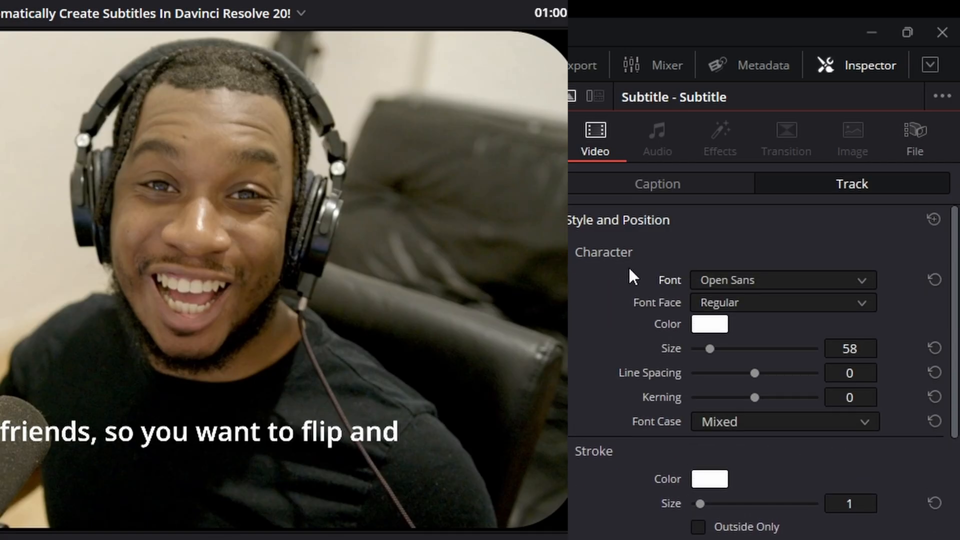
{"action": "left_click", "coordinate": [709, 324]}
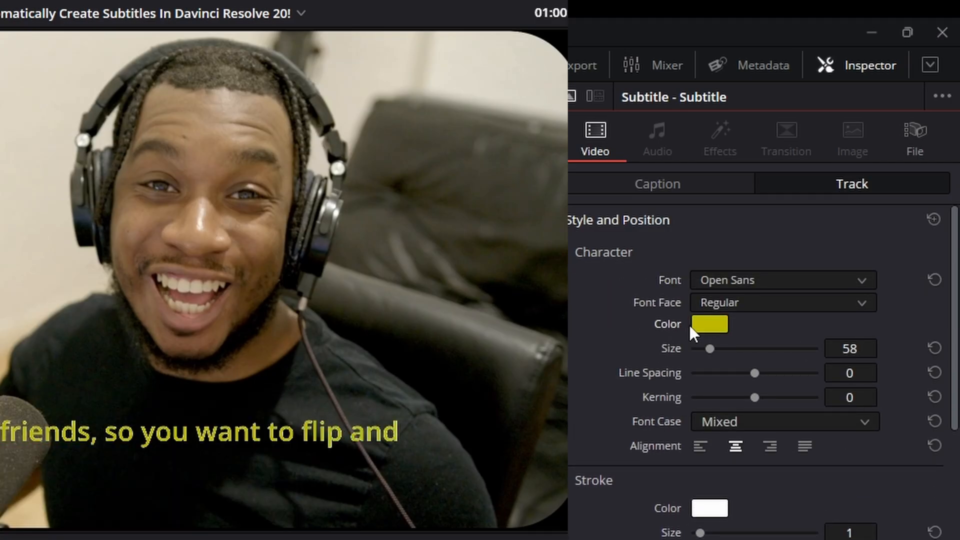
{"action": "scroll", "scroll_direction": "down", "scroll_amount": 3}
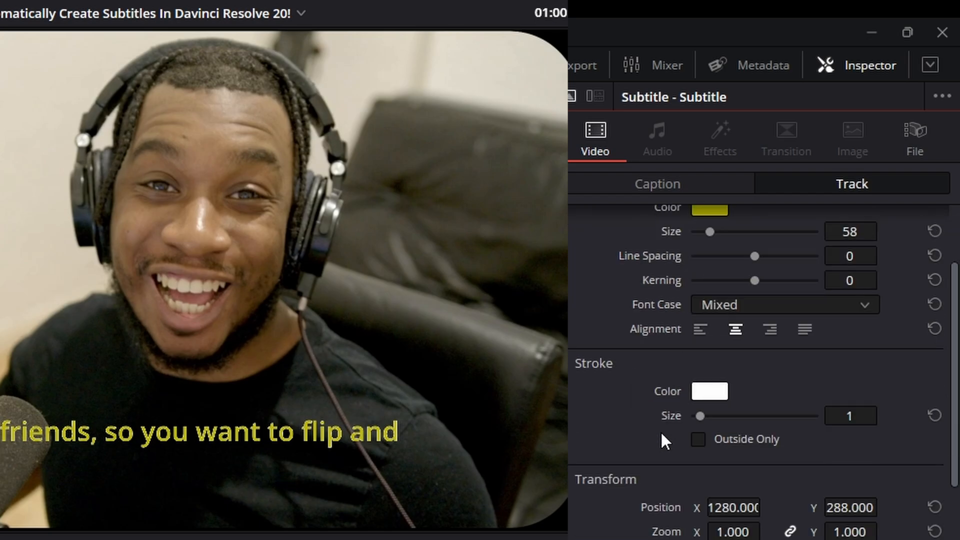
{"action": "scroll", "scroll_direction": "down", "scroll_amount": 3}
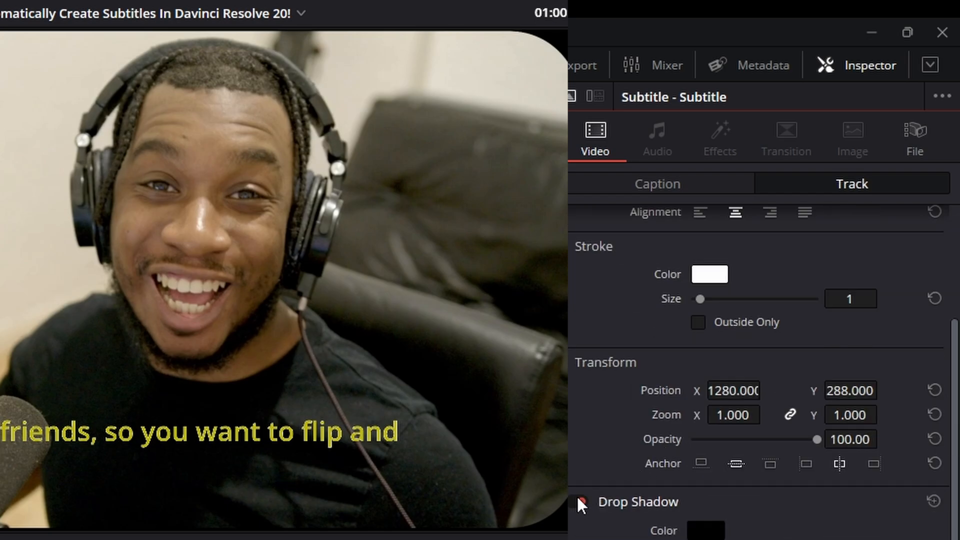
{"action": "scroll", "scroll_direction": "up", "scroll_amount": 3}
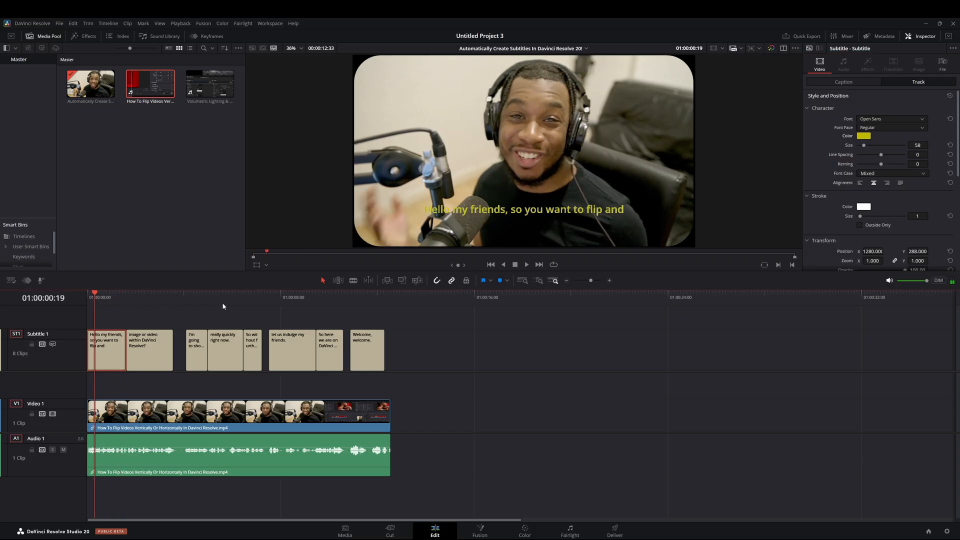
Drag the Statement animated subtitle preset onto the subtitle track and play it back
{"action": "left_click", "coordinate": [226, 297]}
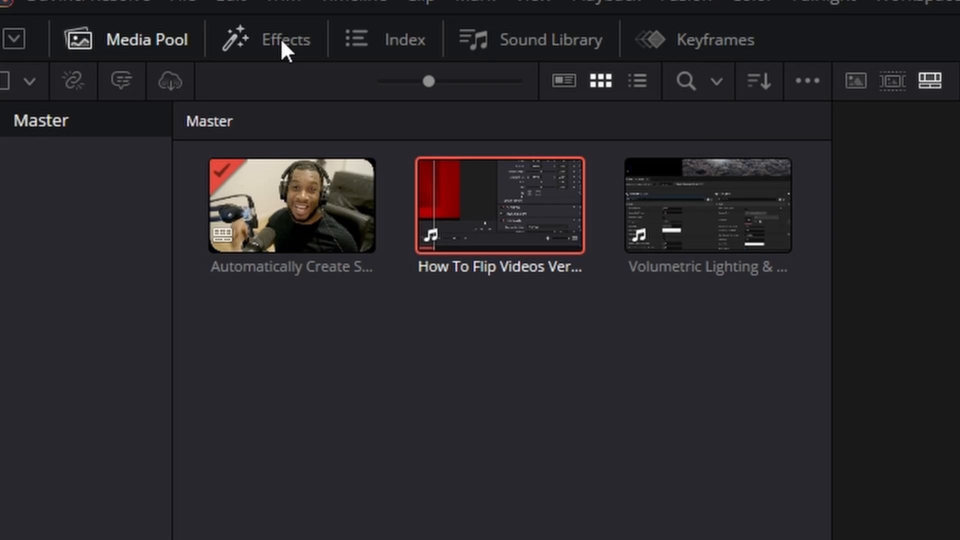
{"action": "left_click", "coordinate": [286, 39]}
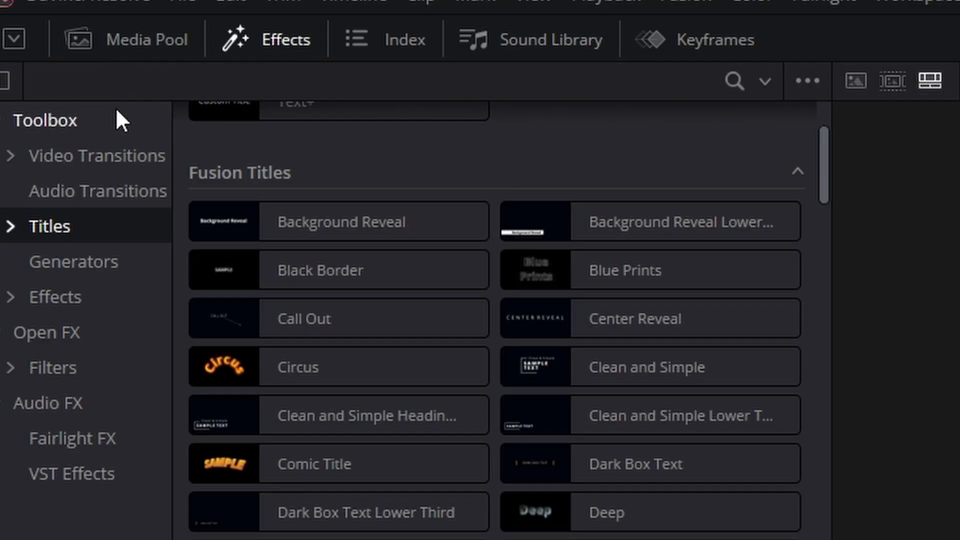
{"action": "mouse_move", "coordinate": [173, 221]}
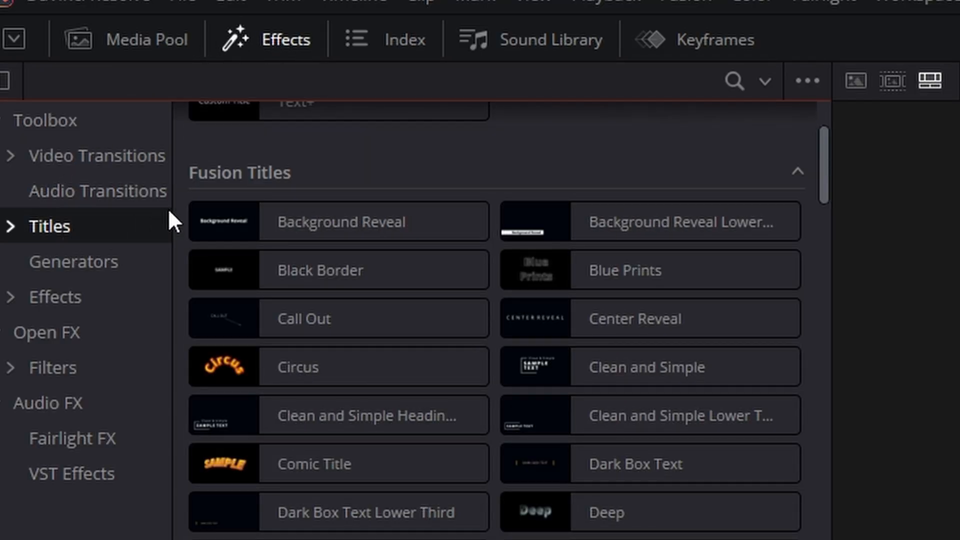
{"action": "scroll", "scroll_direction": "down", "scroll_amount": 3}
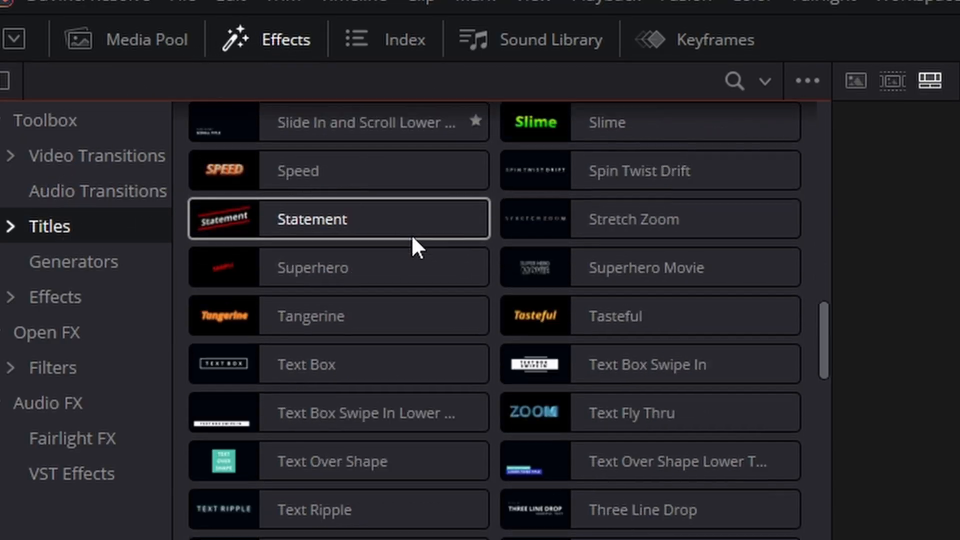
{"action": "scroll", "scroll_direction": "down", "scroll_amount": 3}
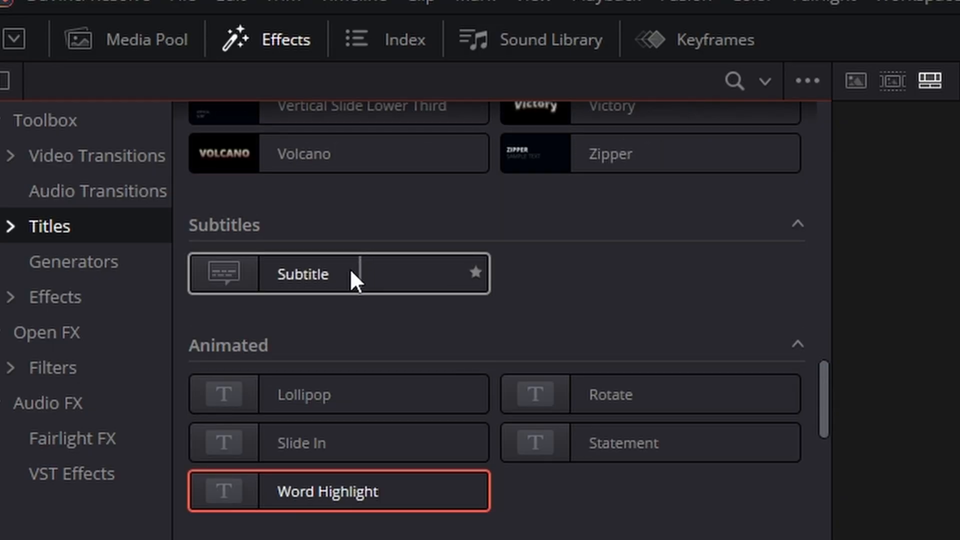
{"action": "mouse_move", "coordinate": [477, 323]}
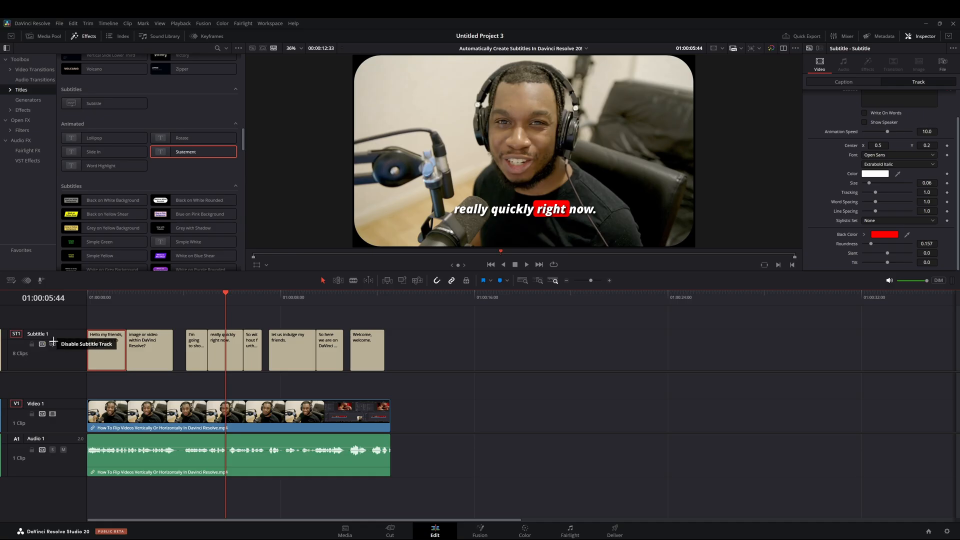
{"action": "left_click", "coordinate": [113, 298]}
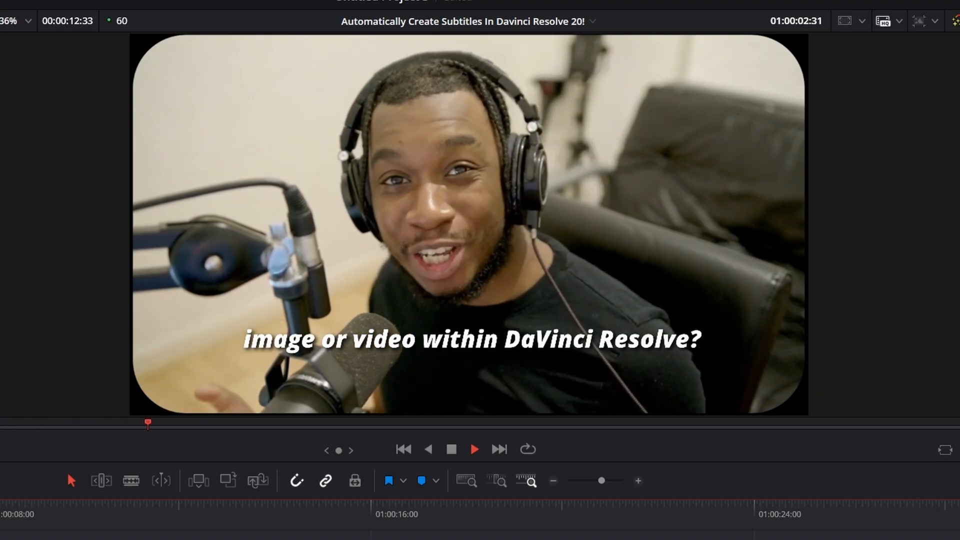
{"action": "left_click", "coordinate": [475, 449]}
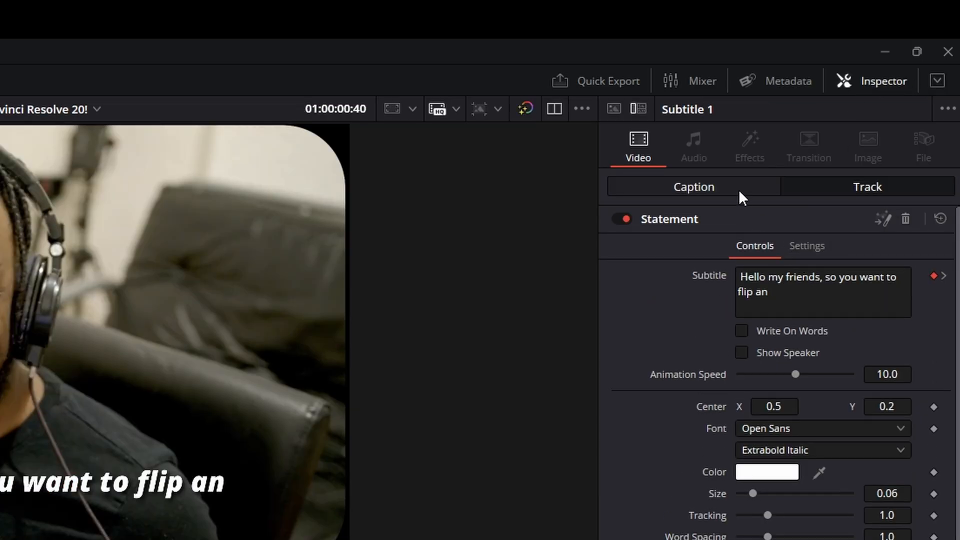
{"action": "mouse_move", "coordinate": [684, 354]}
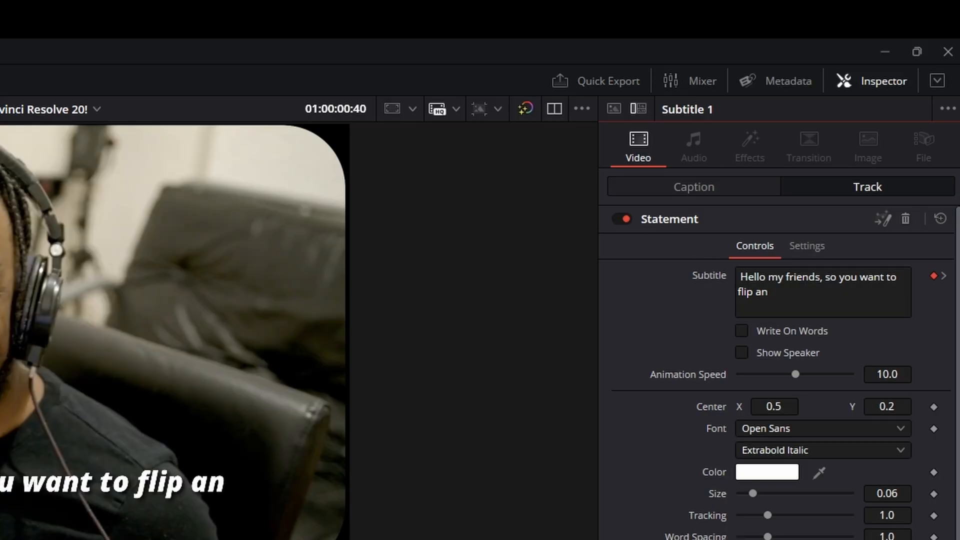
{"action": "mouse_move", "coordinate": [723, 315]}
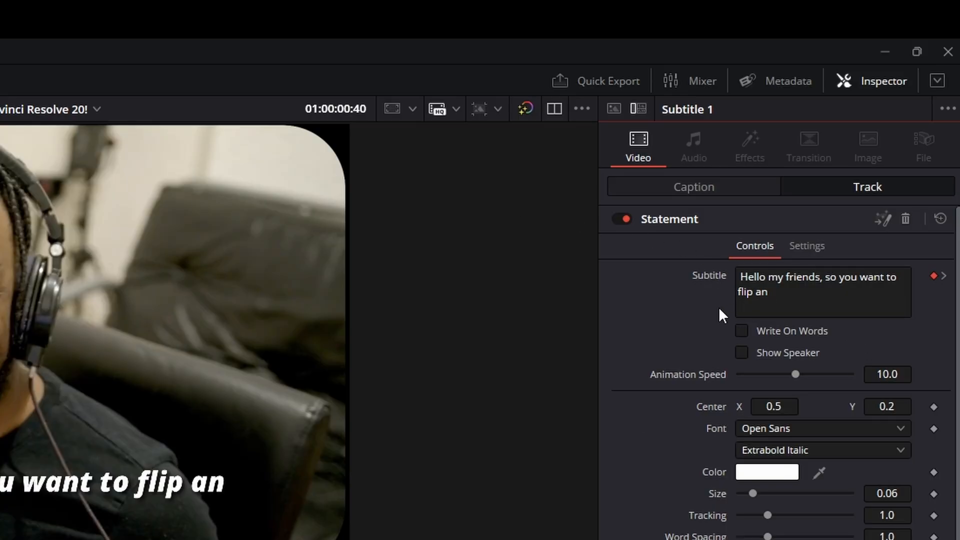
{"action": "mouse_move", "coordinate": [808, 384]}
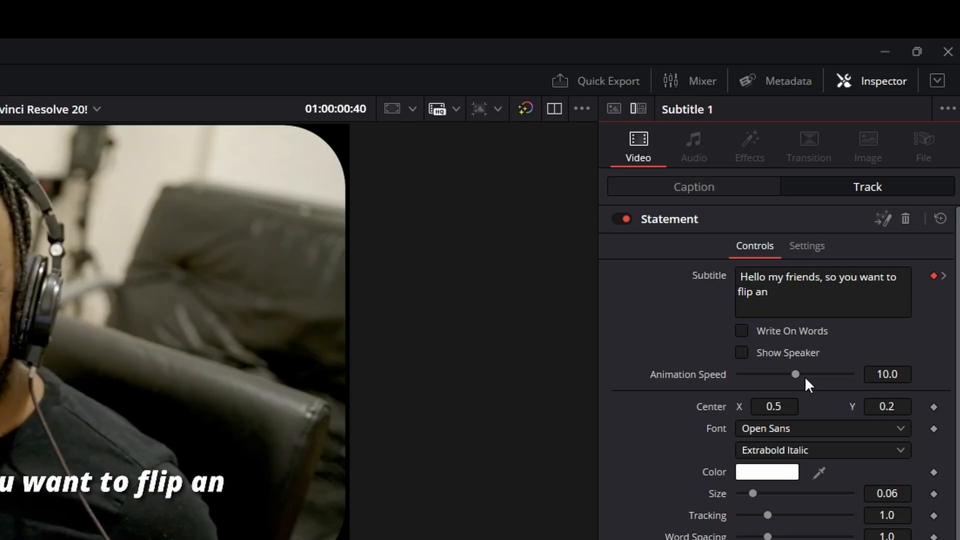
{"action": "mouse_move", "coordinate": [805, 380]}
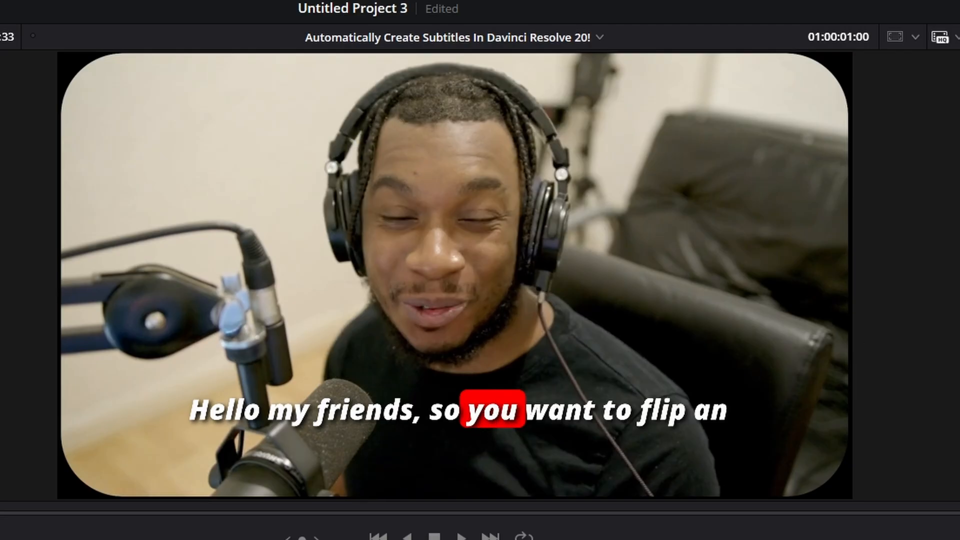
Raise Statement Animation Speed from 10 to 20 and preview the word-by-word highlight
{"action": "left_click", "coordinate": [872, 80]}
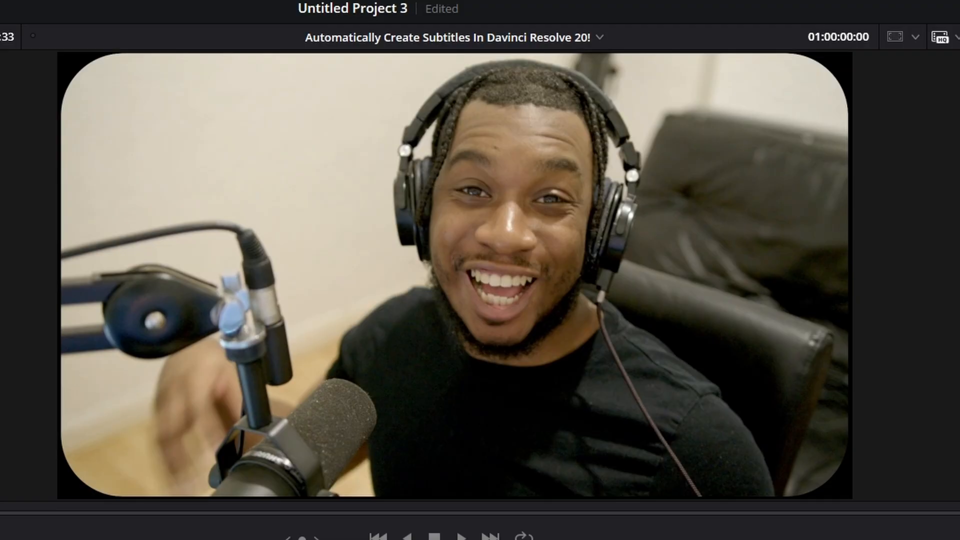
{"action": "left_click", "coordinate": [454, 538]}
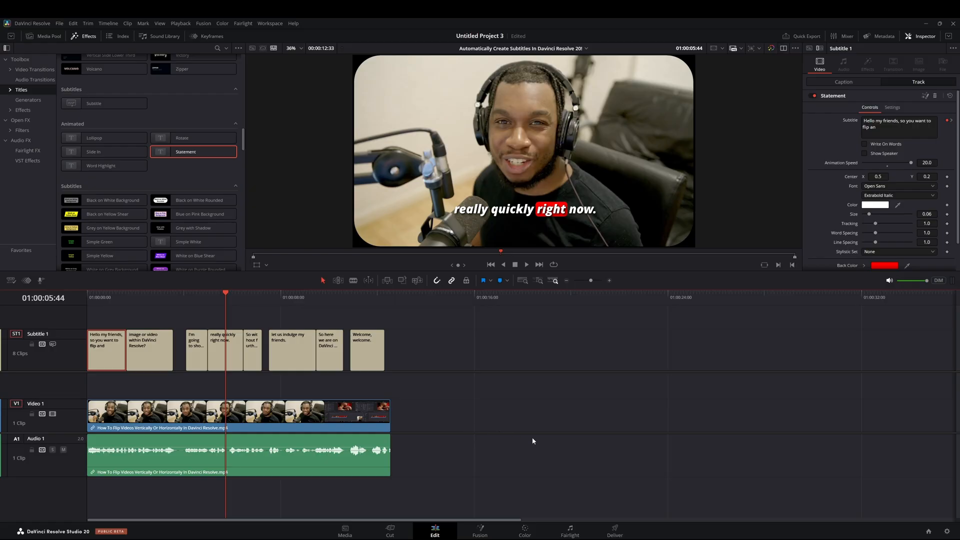
{"action": "mouse_move", "coordinate": [821, 128]}
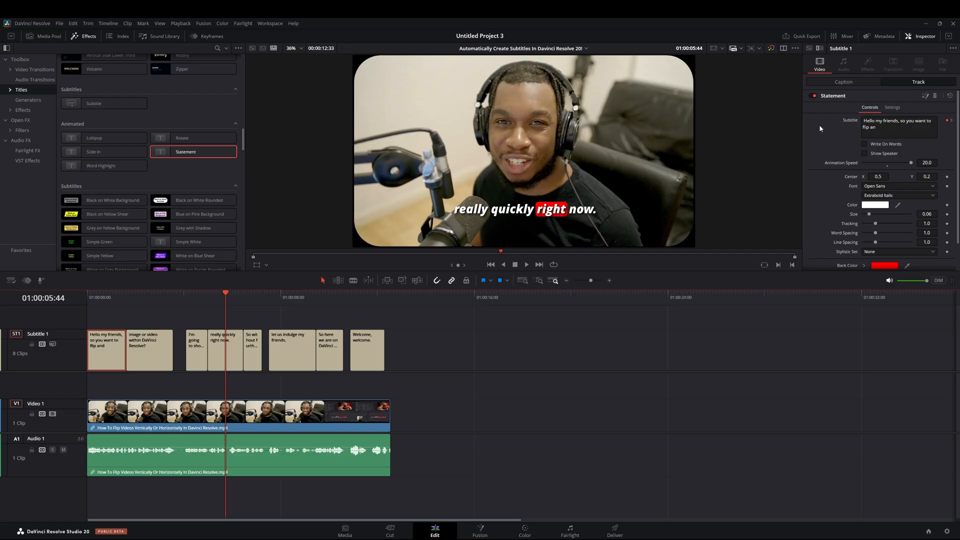
Set Statement text colour to blue, increase size slightly, and make the back colour orange
{"action": "left_click", "coordinate": [898, 186]}
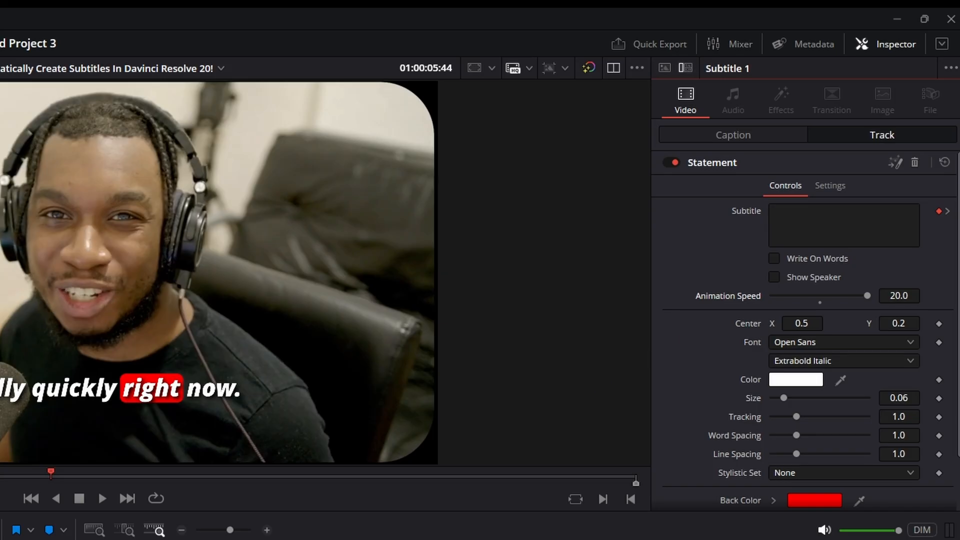
{"action": "left_click", "coordinate": [796, 379]}
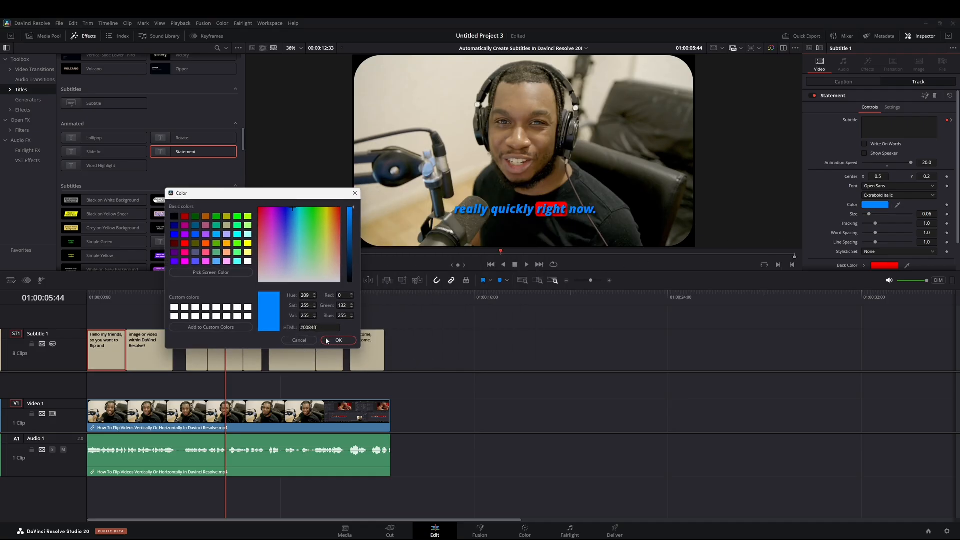
{"action": "left_click", "coordinate": [338, 340]}
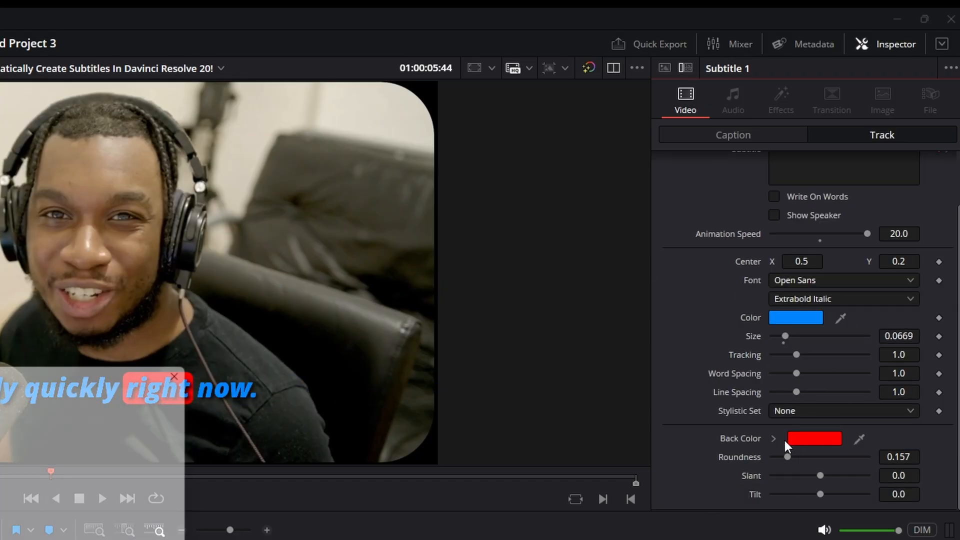
{"action": "left_click", "coordinate": [814, 439]}
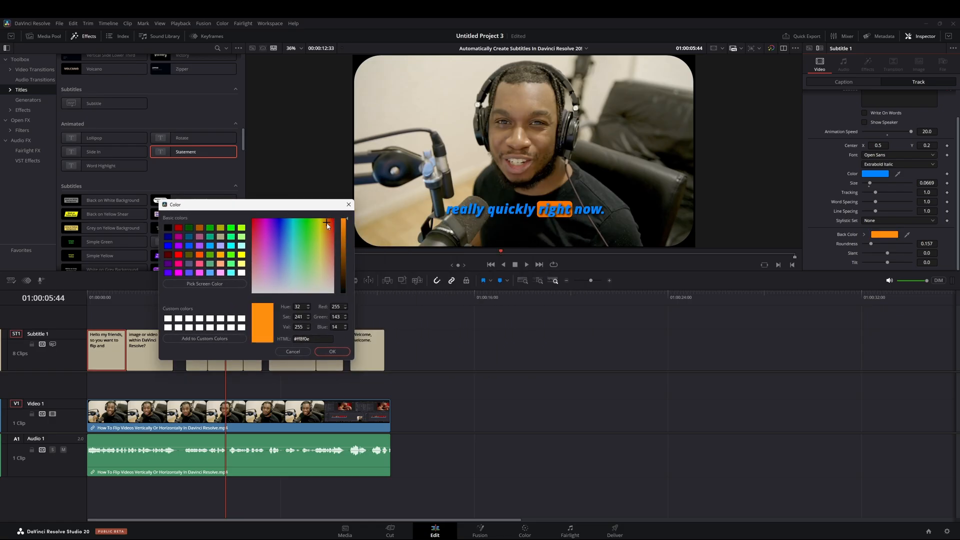
{"action": "left_click", "coordinate": [332, 351]}
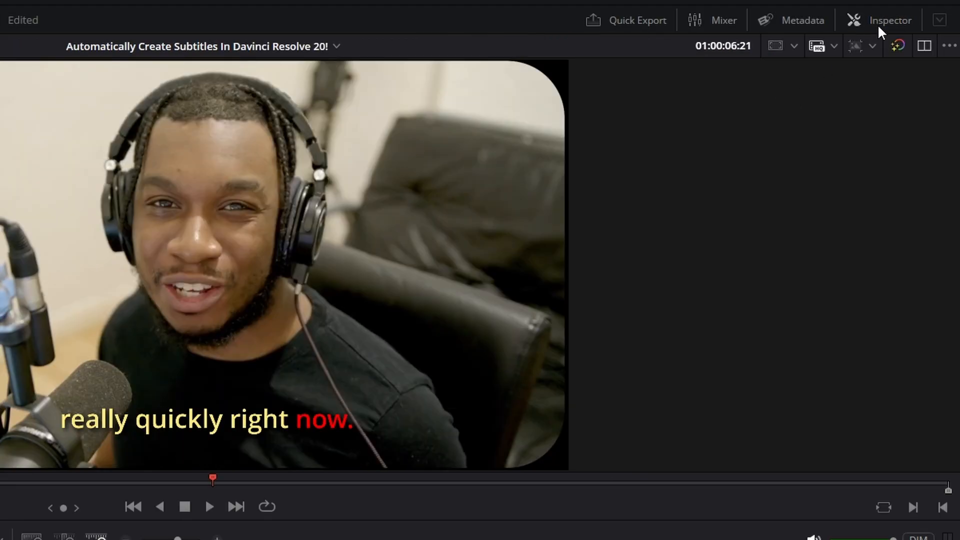
On the Word Highlight track style, set highlight colour to cyan and text to brighter yellow
{"action": "left_click", "coordinate": [889, 20]}
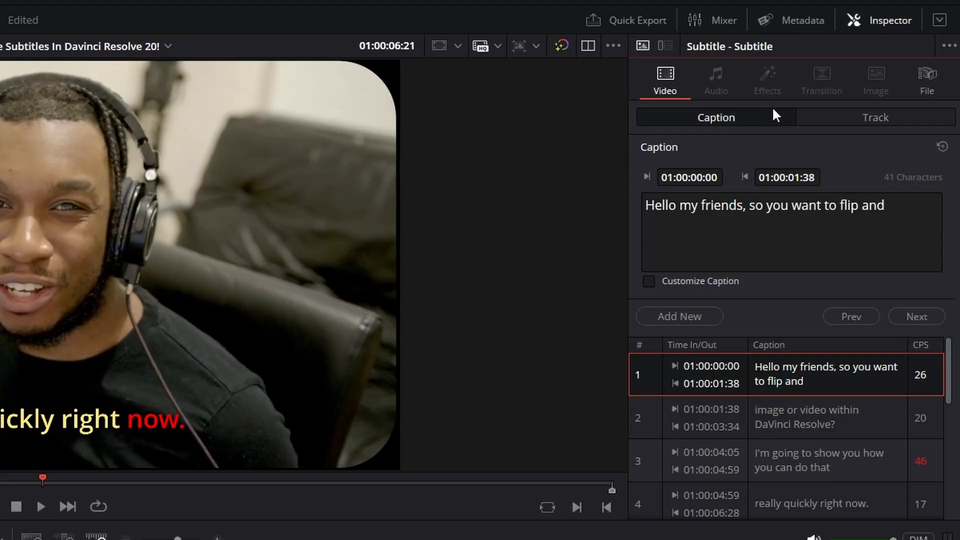
{"action": "left_click", "coordinate": [875, 117]}
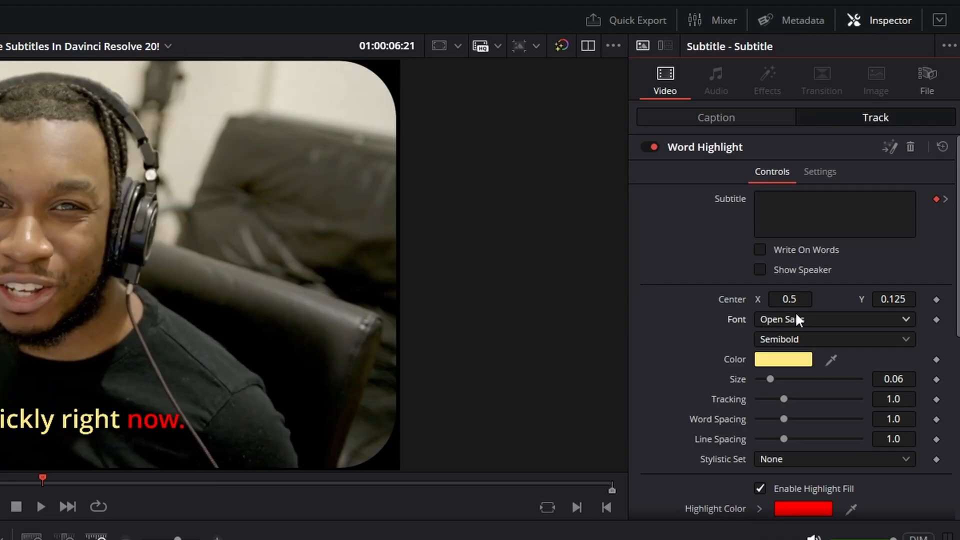
{"action": "scroll", "scroll_direction": "down", "scroll_amount": 3}
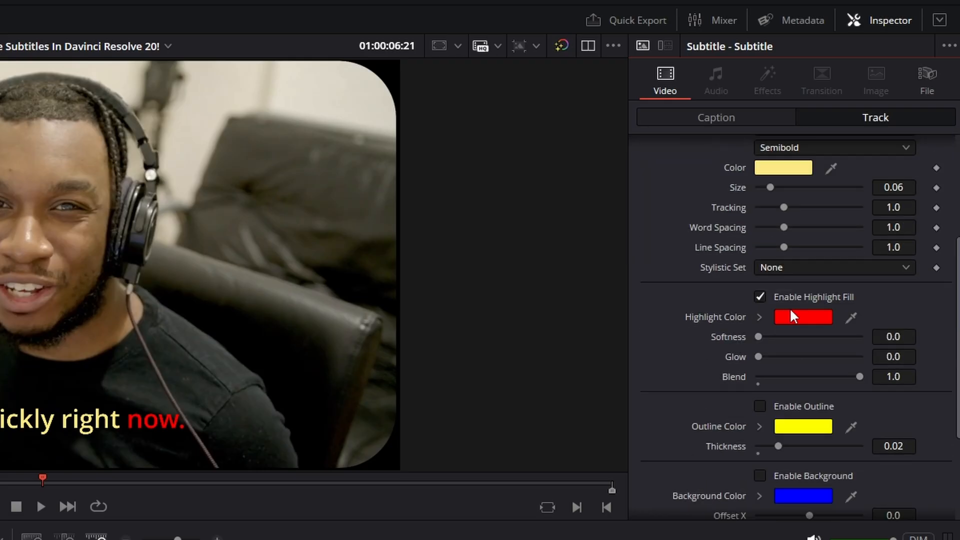
{"action": "left_click", "coordinate": [803, 317]}
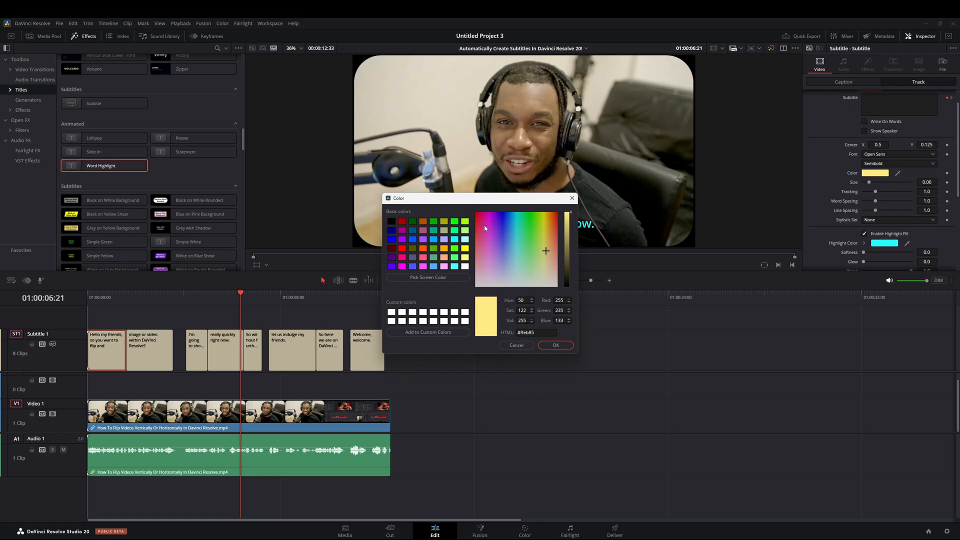
{"action": "left_click", "coordinate": [554, 344]}
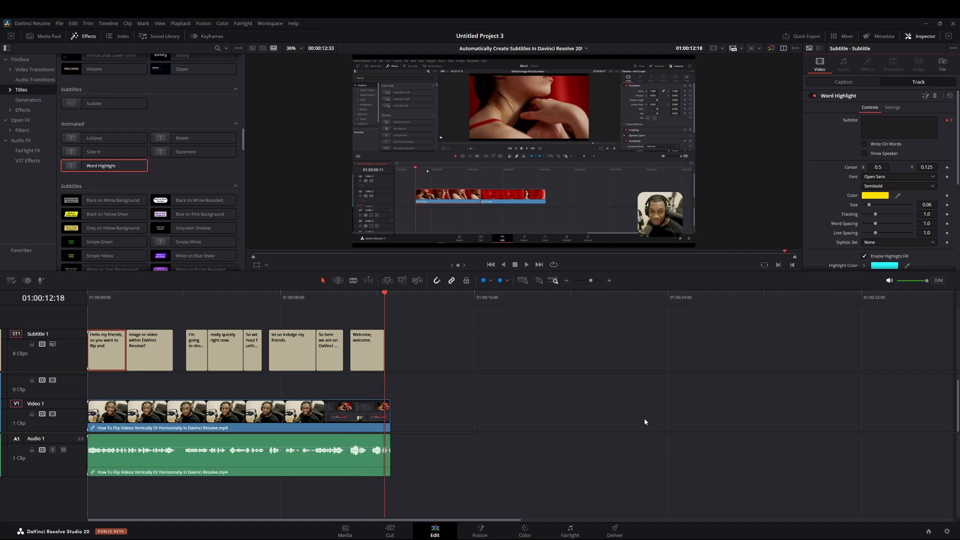
{"action": "left_click", "coordinate": [144, 292]}
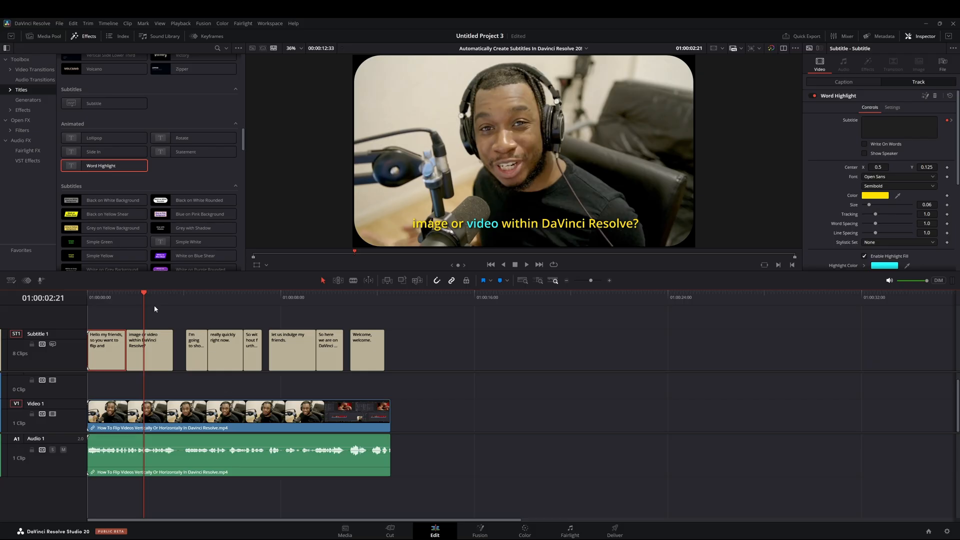
{"action": "left_click", "coordinate": [101, 297]}
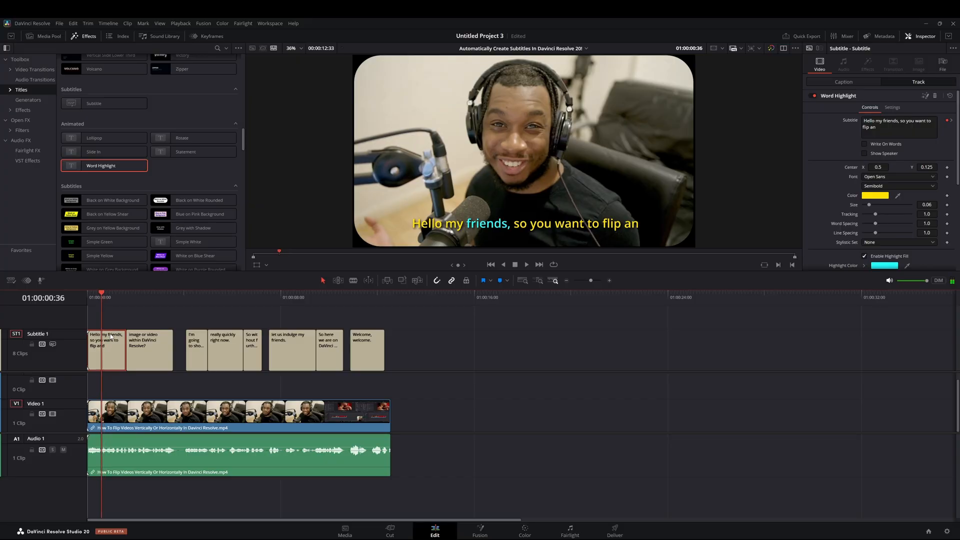
{"action": "mouse_move", "coordinate": [166, 125]}
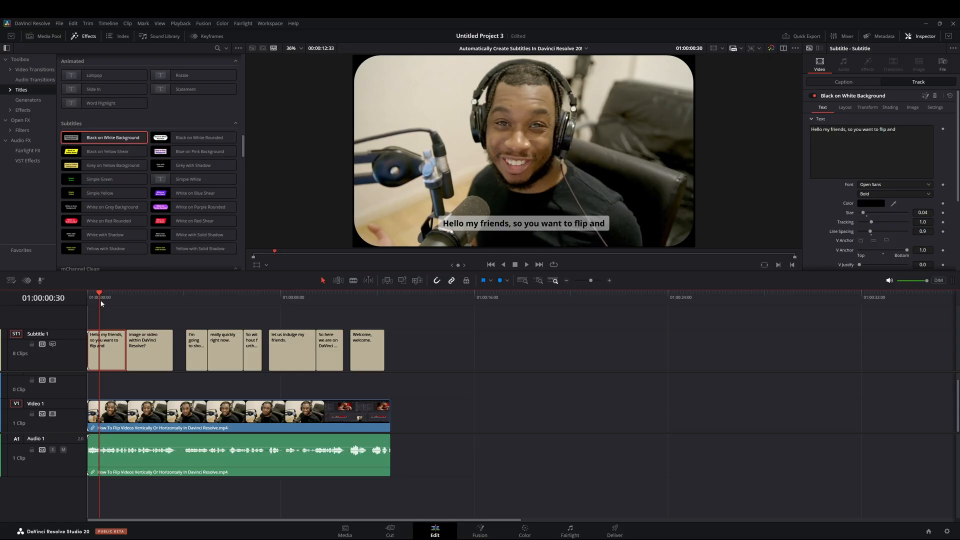
{"action": "mouse_move", "coordinate": [126, 305]}
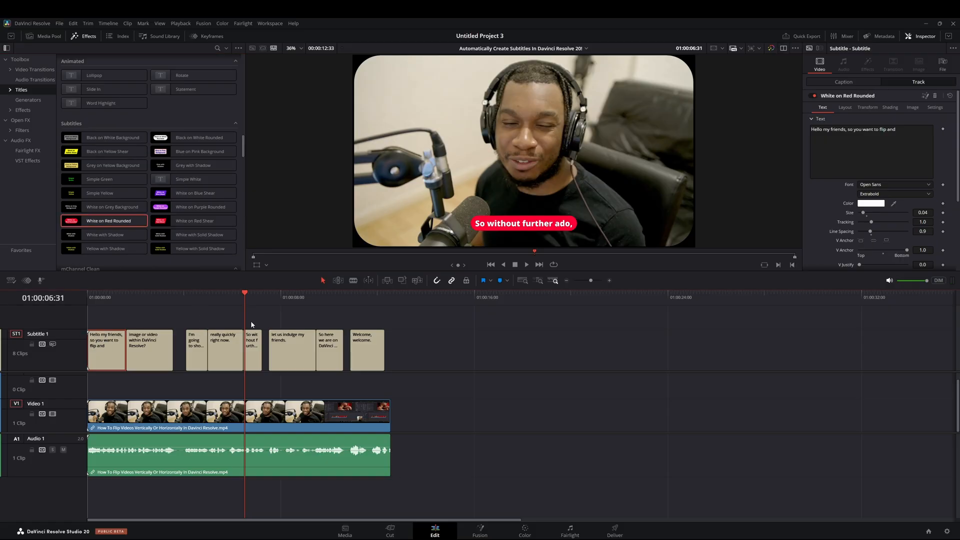
{"action": "mouse_move", "coordinate": [243, 321]}
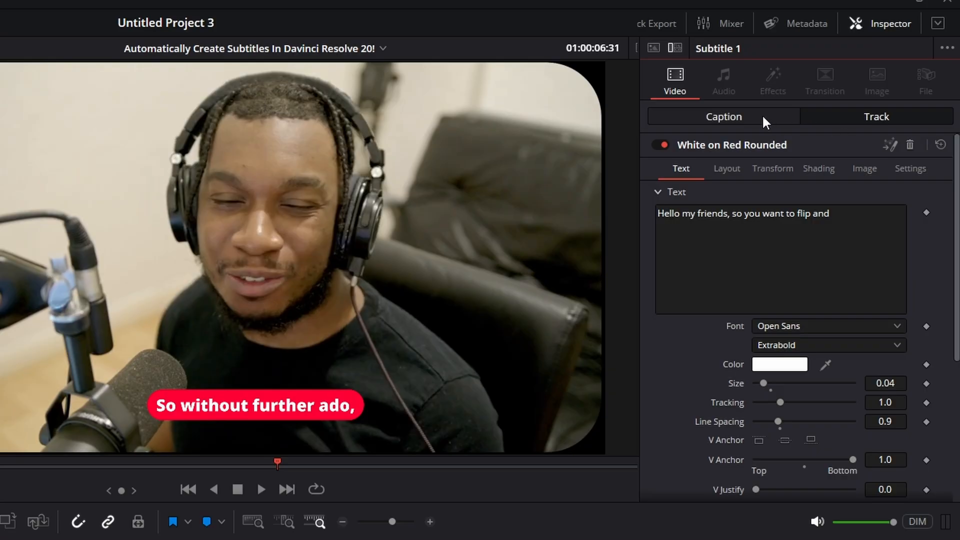
{"action": "mouse_move", "coordinate": [839, 121]}
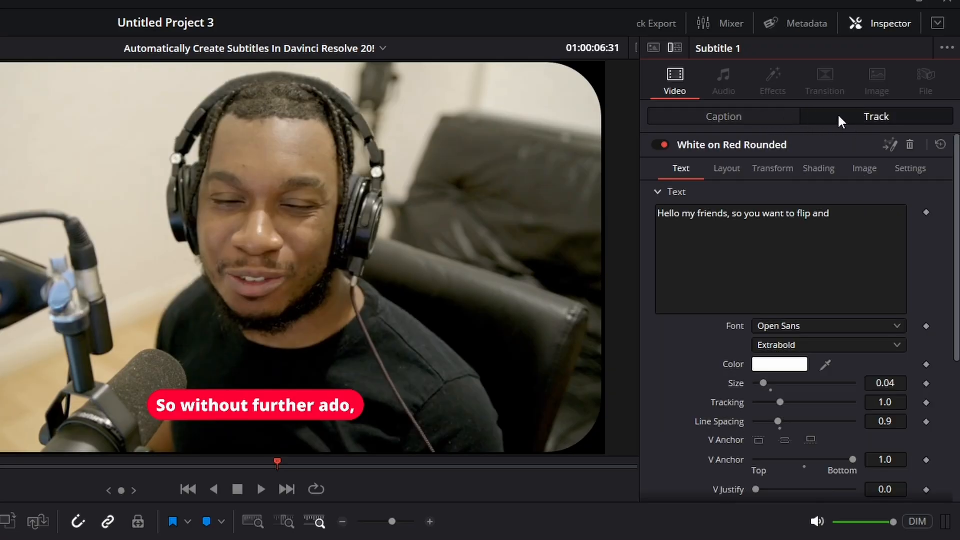
Open Inspector's Track tab to set the caption text colour to yellow
{"action": "left_click", "coordinate": [779, 365]}
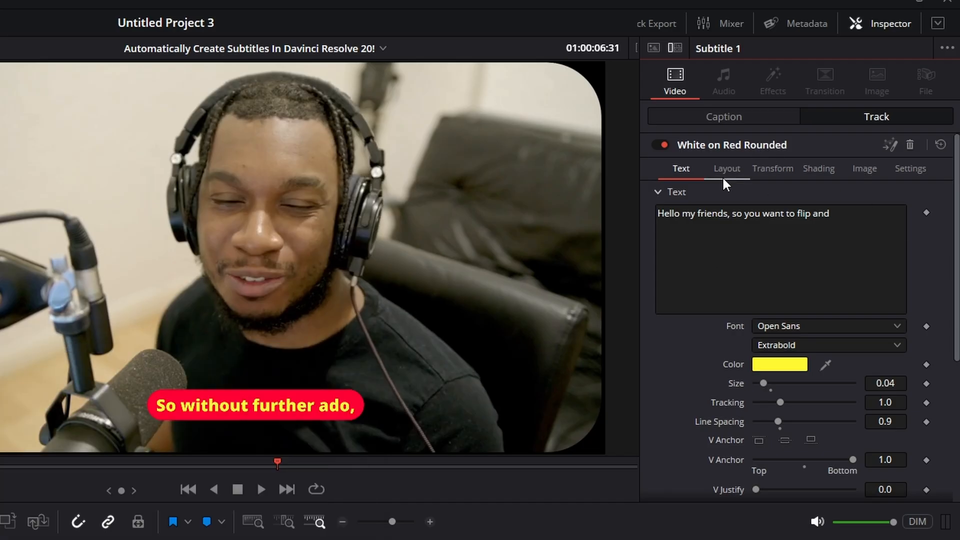
Make the subtitle Border box blue with Round lowered to 0.118
{"action": "left_click", "coordinate": [824, 168]}
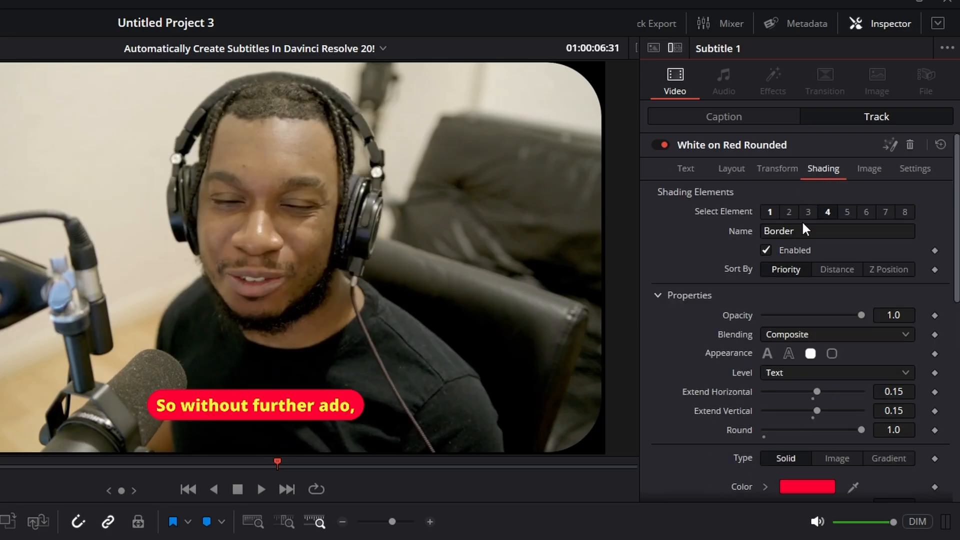
{"action": "mouse_move", "coordinate": [815, 333]}
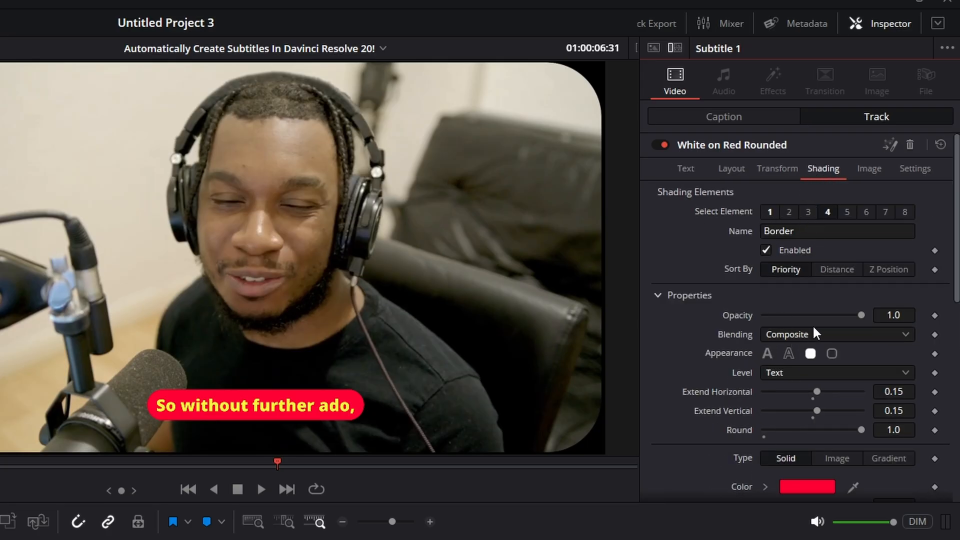
{"action": "mouse_move", "coordinate": [894, 430]}
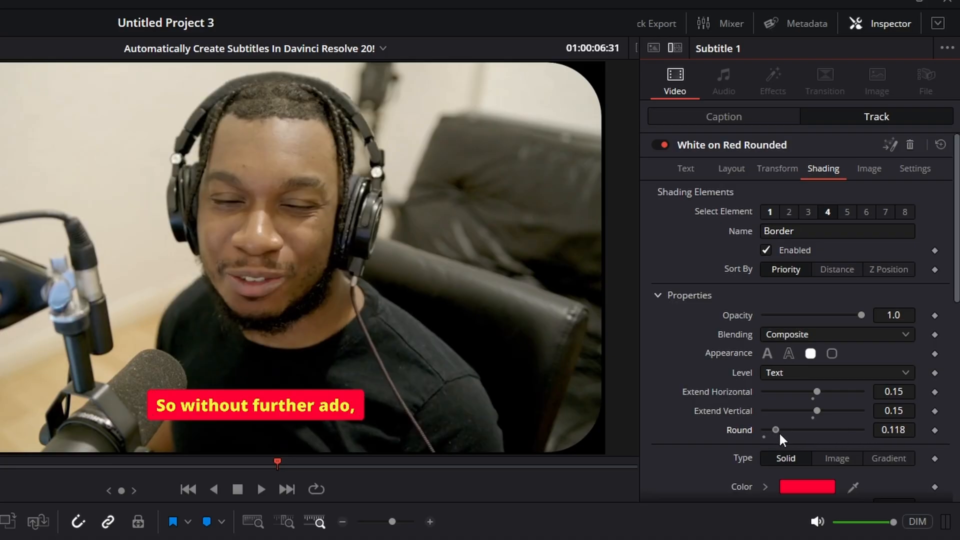
{"action": "left_click", "coordinate": [808, 486]}
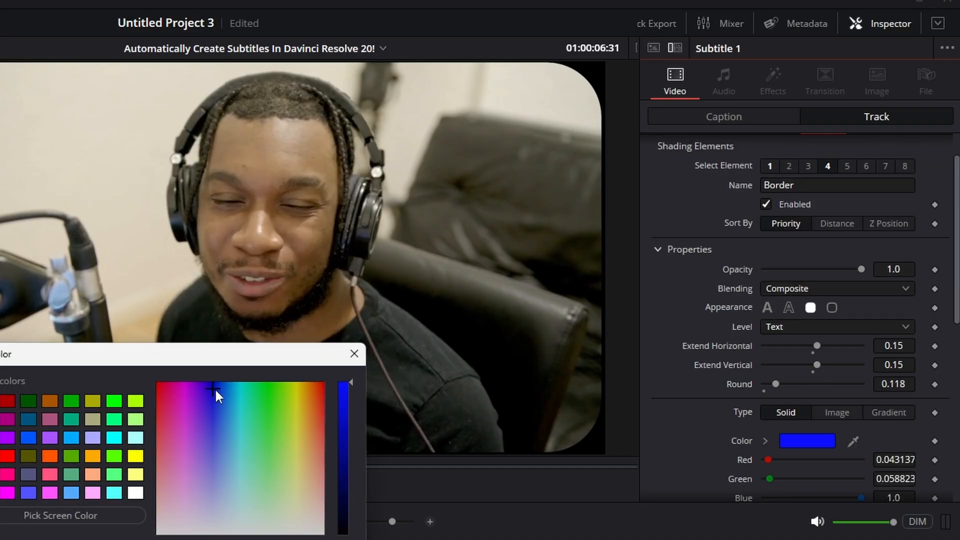
{"action": "left_click", "coordinate": [354, 353]}
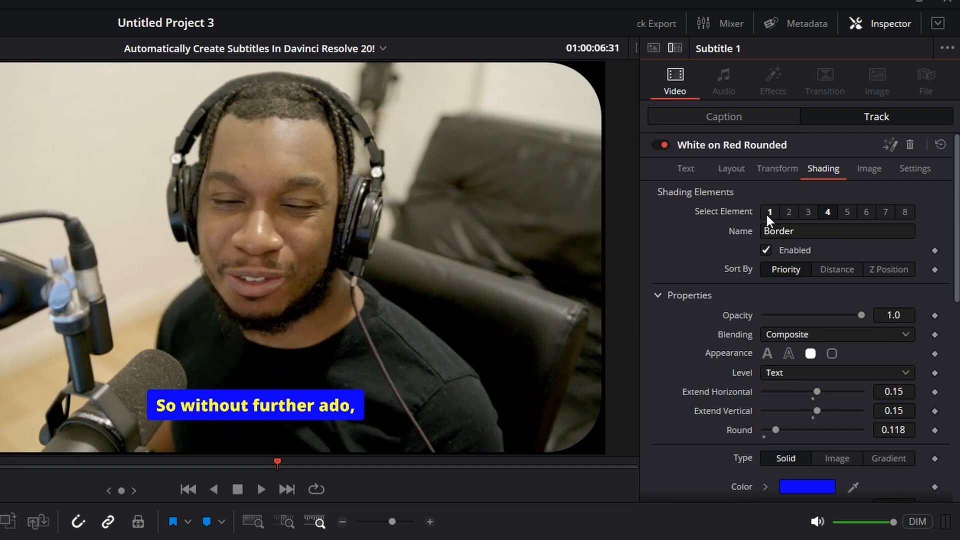
{"action": "mouse_move", "coordinate": [835, 221]}
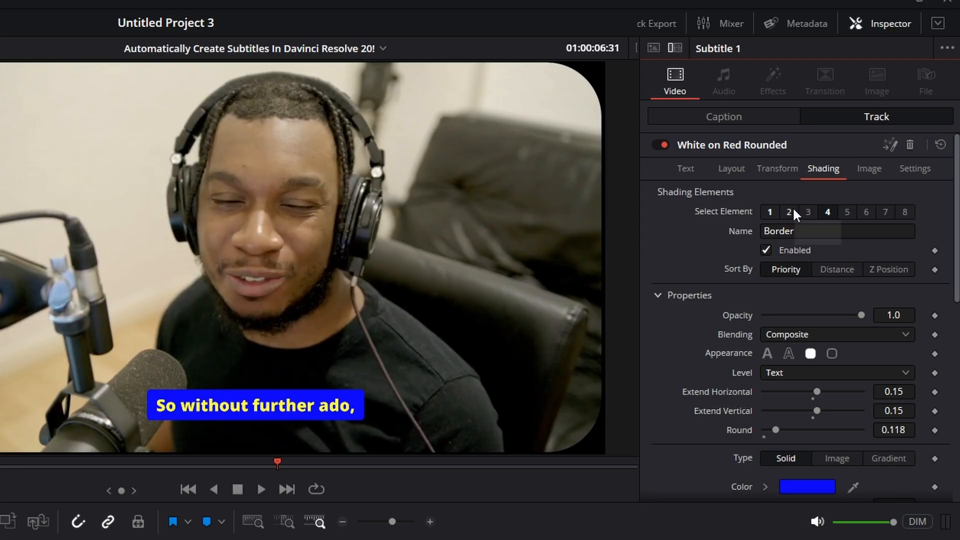
{"action": "mouse_move", "coordinate": [789, 212]}
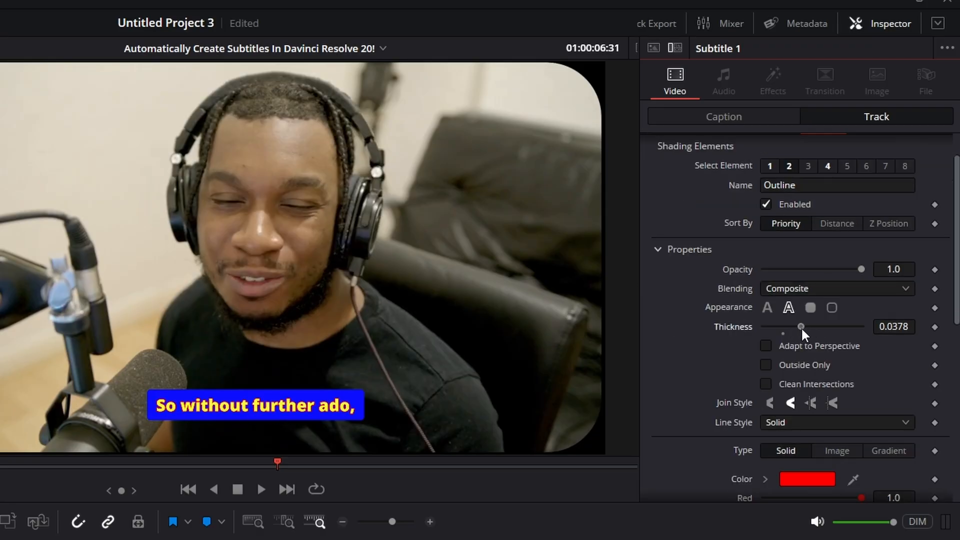
Disable the Black Shadow shading element, then reselect the Border element
{"action": "scroll", "scroll_direction": "down", "scroll_amount": 3}
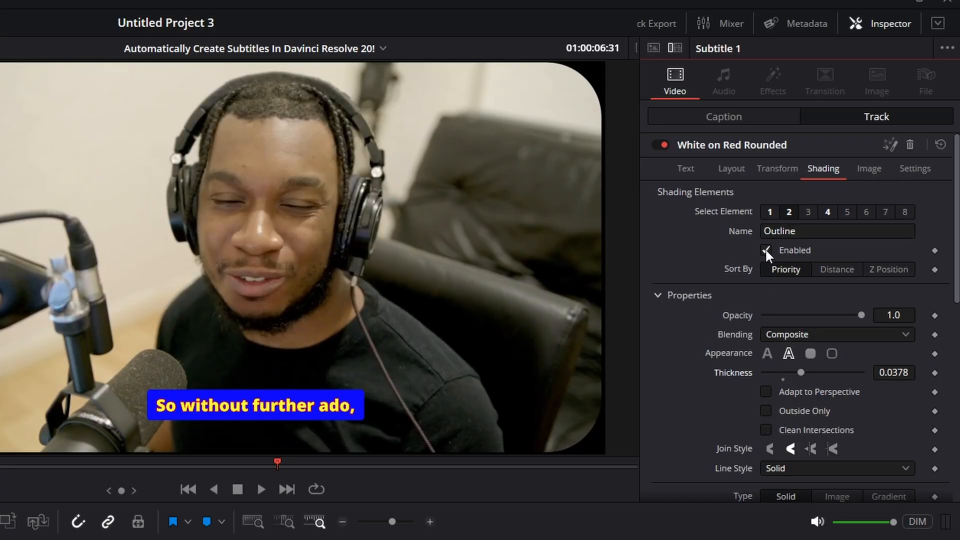
{"action": "left_click", "coordinate": [808, 212]}
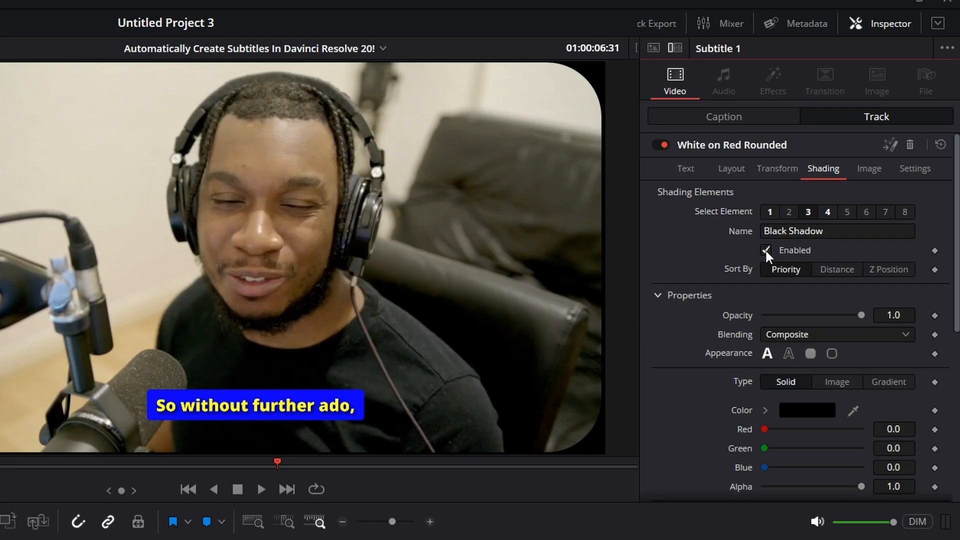
{"action": "left_click", "coordinate": [766, 250]}
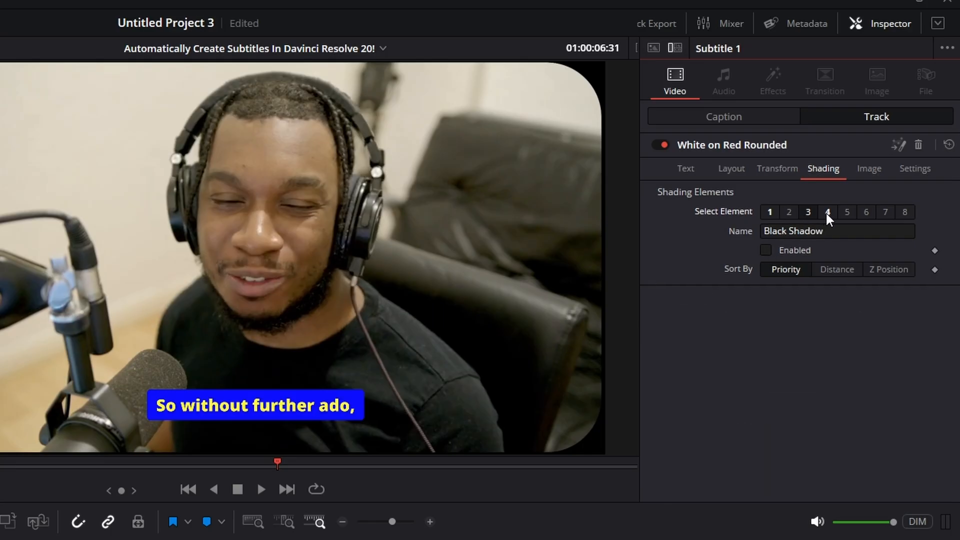
{"action": "left_click", "coordinate": [827, 212]}
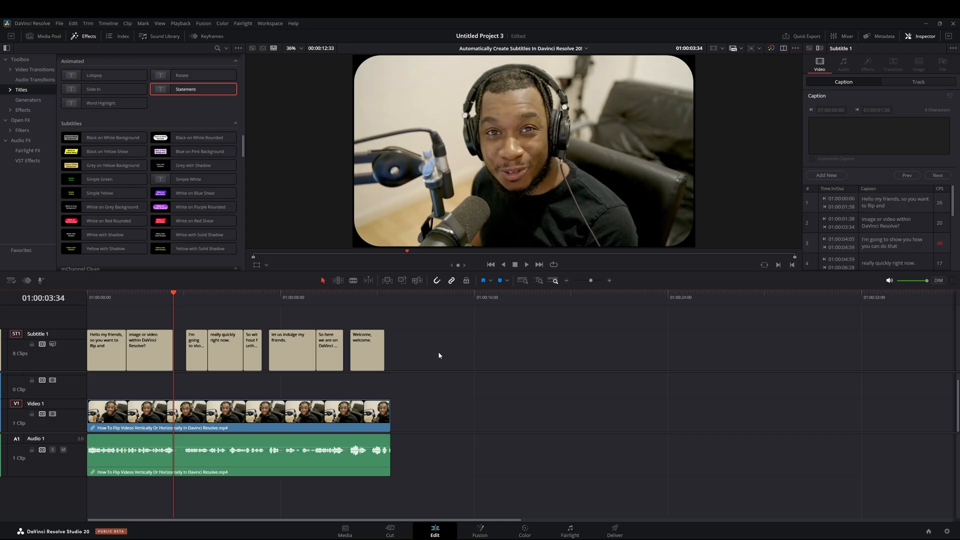
{"action": "mouse_move", "coordinate": [167, 294]}
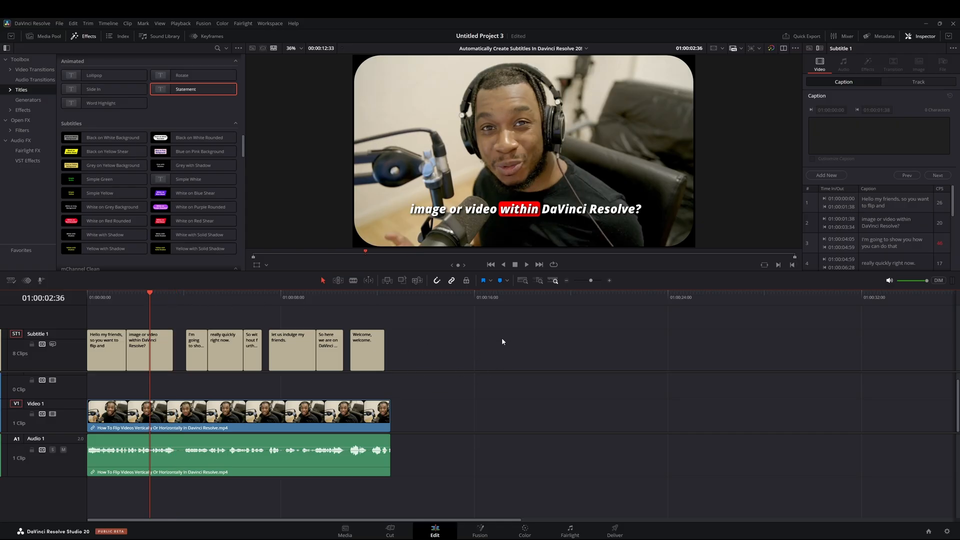
{"action": "mouse_move", "coordinate": [486, 358]}
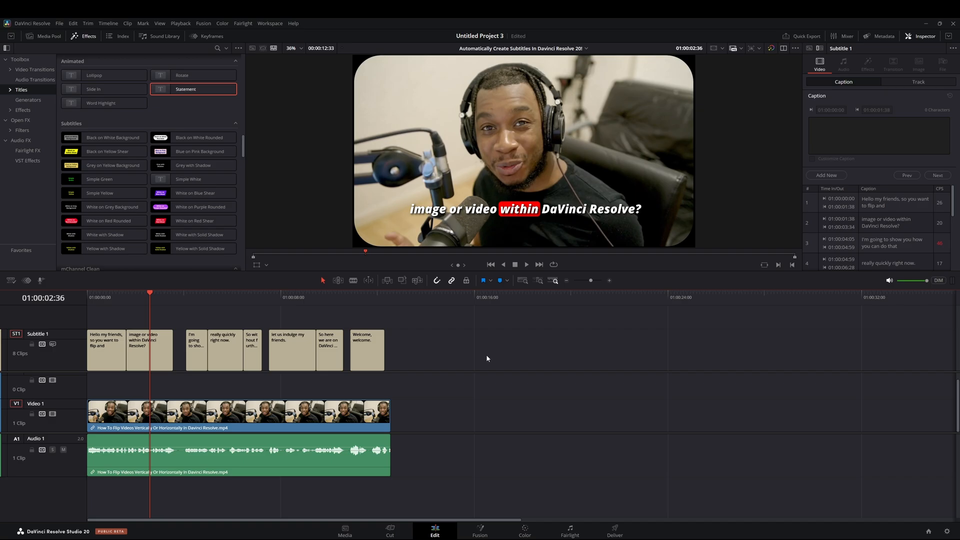
{"action": "mouse_move", "coordinate": [493, 362]}
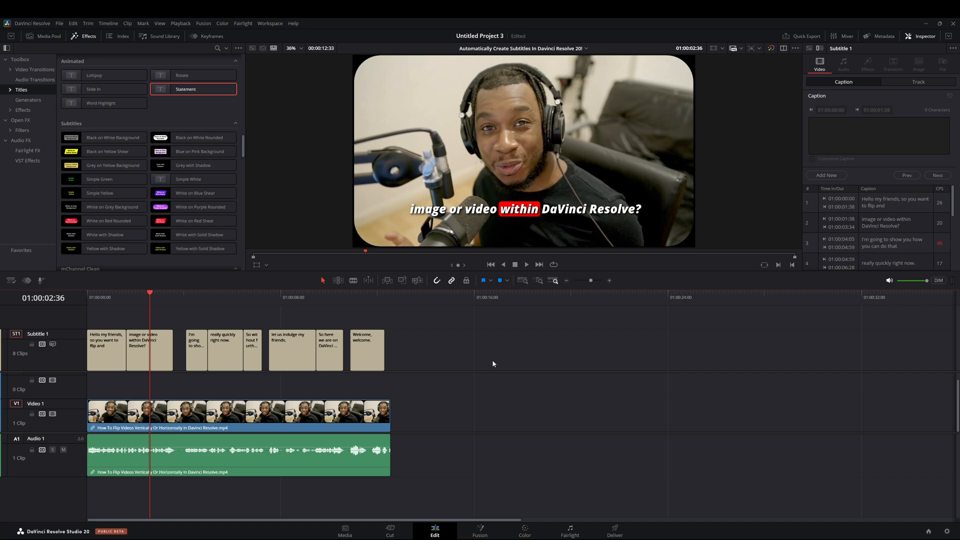
{"action": "mouse_move", "coordinate": [516, 239]}
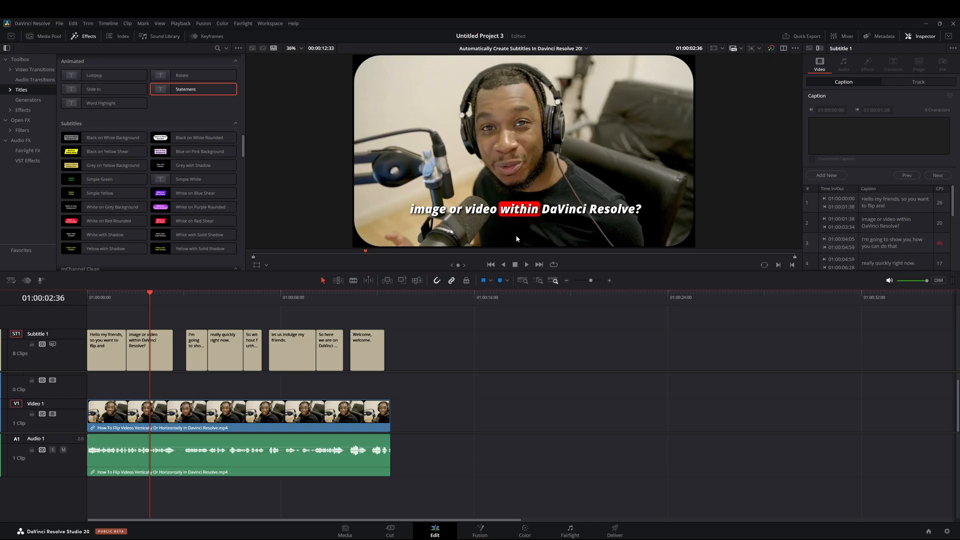
{"action": "mouse_move", "coordinate": [152, 283]}
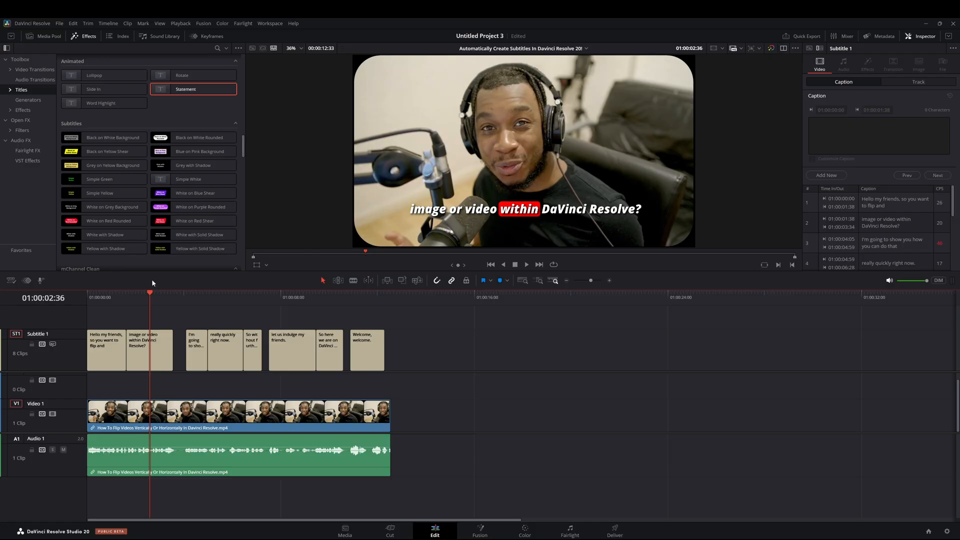
{"action": "mouse_move", "coordinate": [200, 364]}
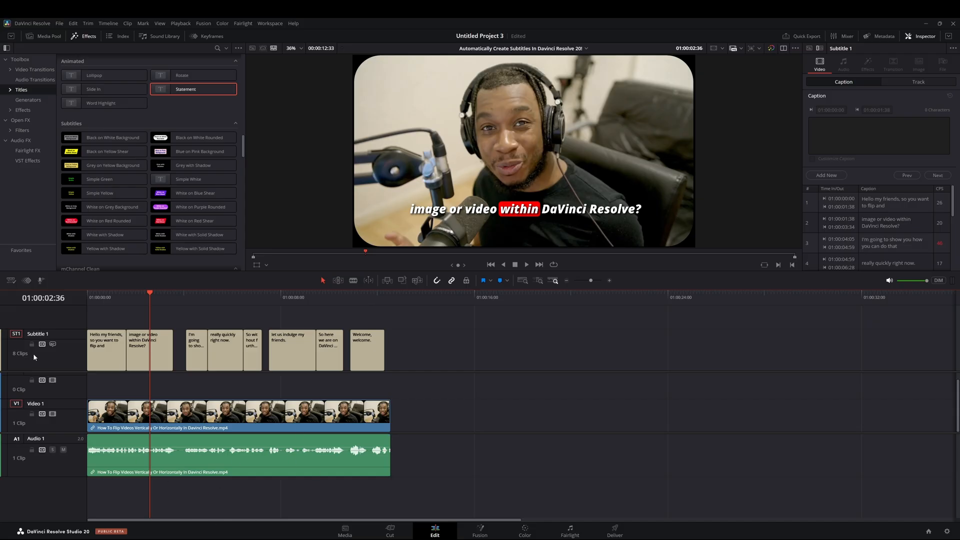
{"action": "mouse_move", "coordinate": [46, 328]}
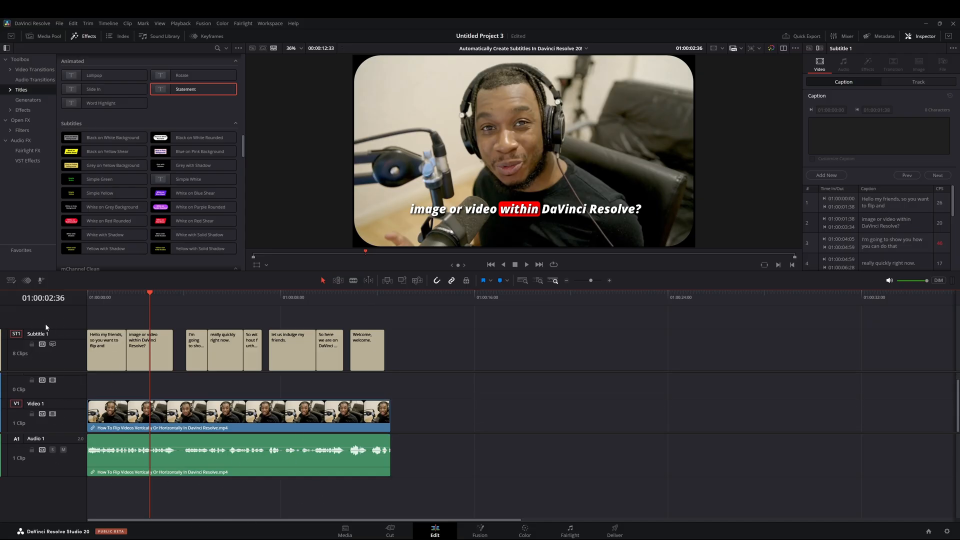
Add Subtitle Track and create subtitles from audio with Maximum 1 character per line
{"action": "right_click", "coordinate": [36, 344]}
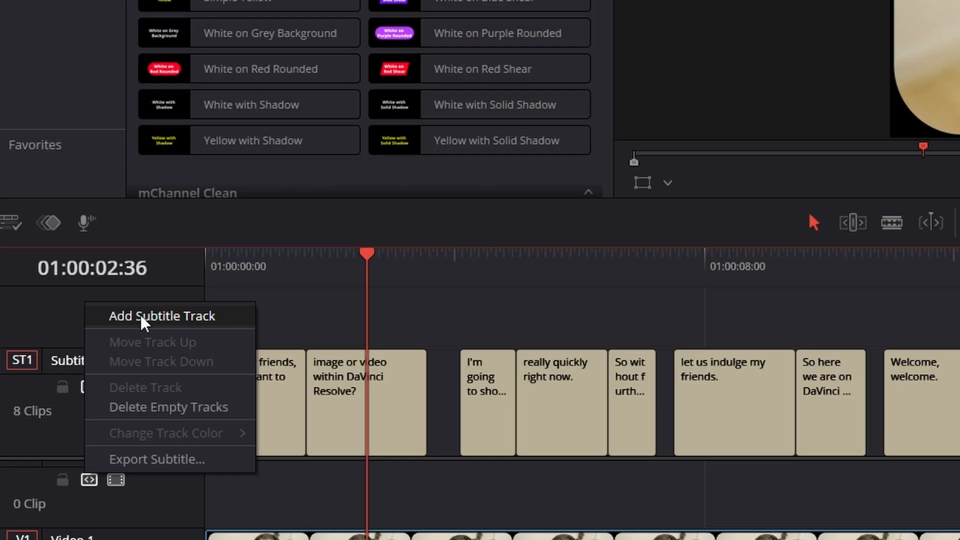
{"action": "left_click", "coordinate": [161, 316]}
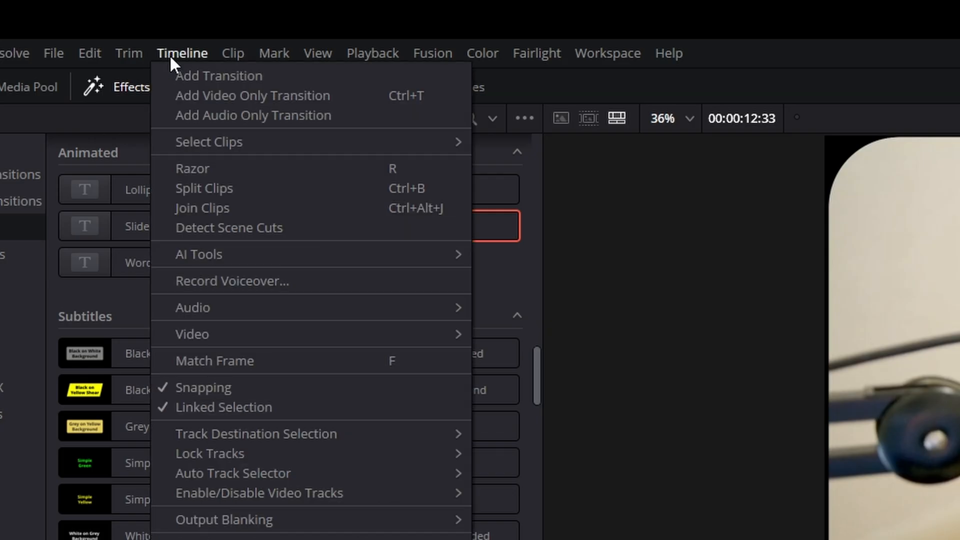
{"action": "mouse_move", "coordinate": [199, 254]}
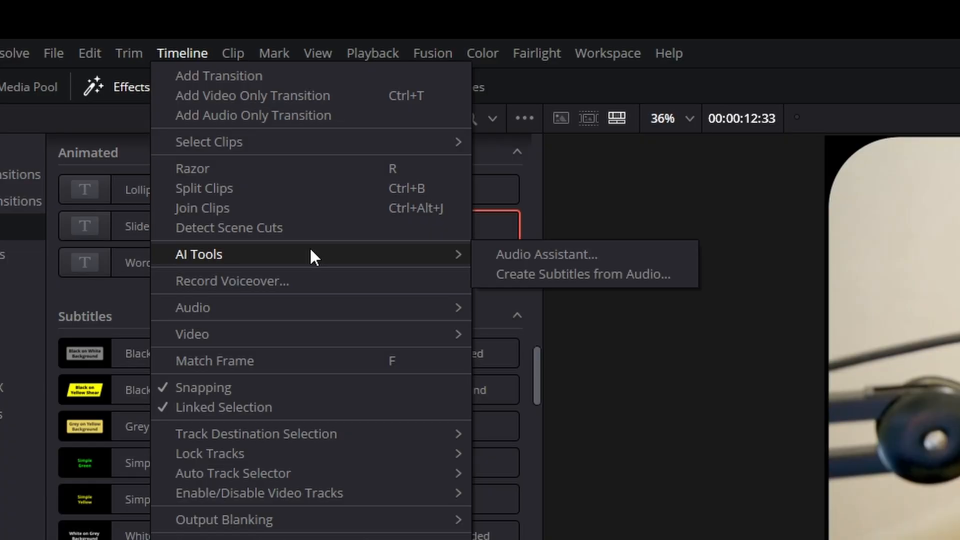
{"action": "mouse_move", "coordinate": [642, 288]}
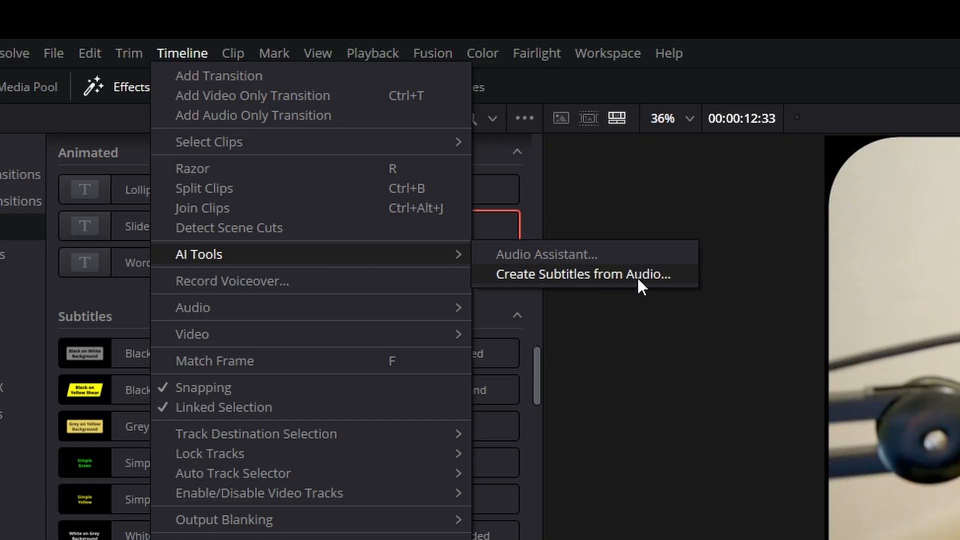
{"action": "left_click", "coordinate": [582, 273]}
{"action": "type", "text": "1"}
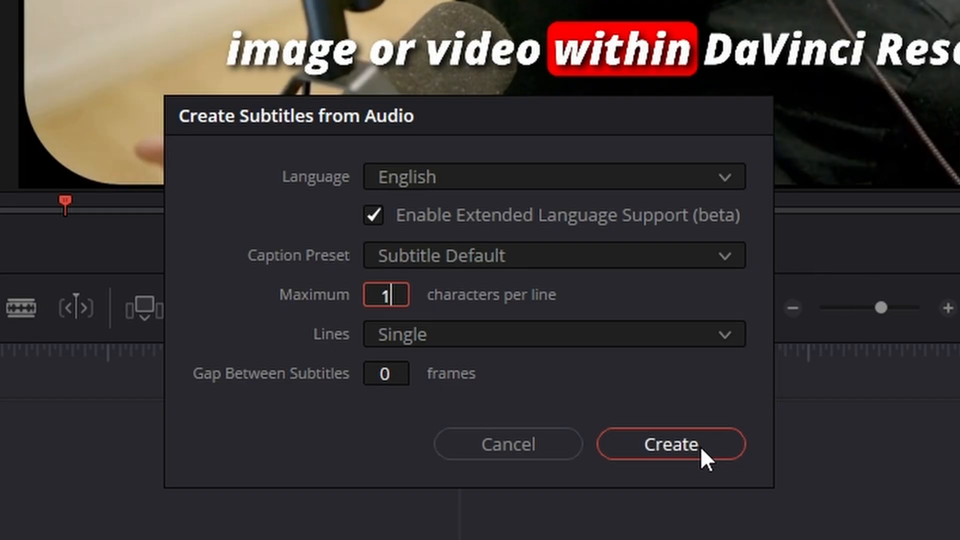
{"action": "left_click", "coordinate": [670, 444]}
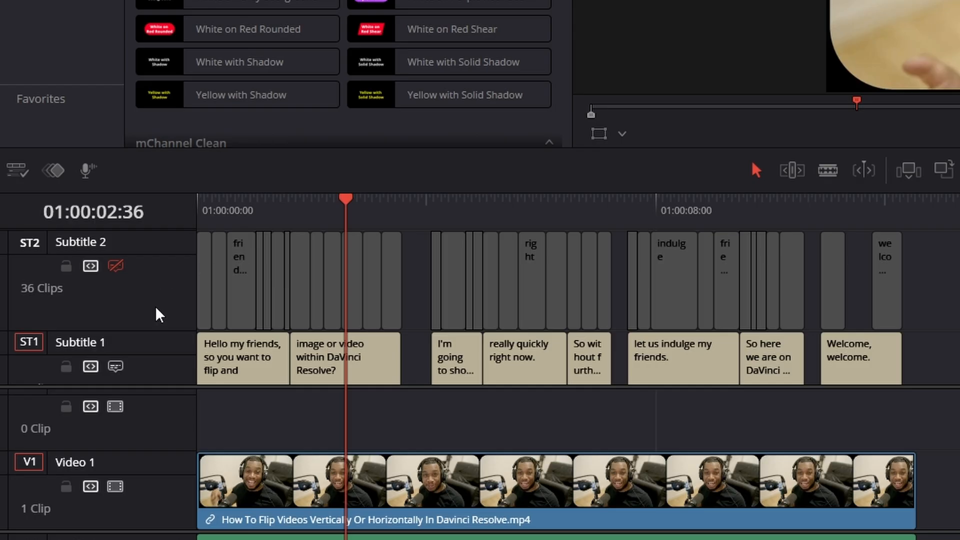
{"action": "mouse_move", "coordinate": [195, 285]}
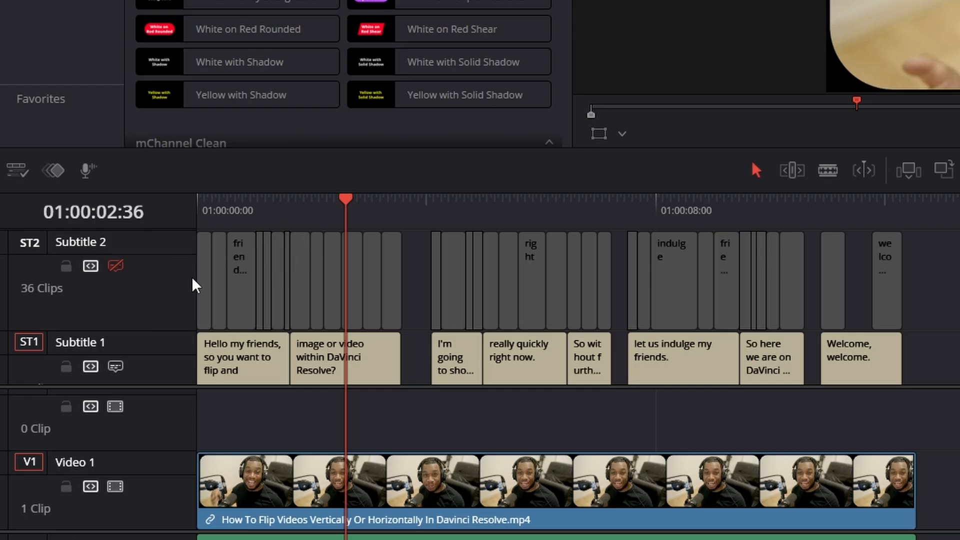
{"action": "mouse_move", "coordinate": [115, 265]}
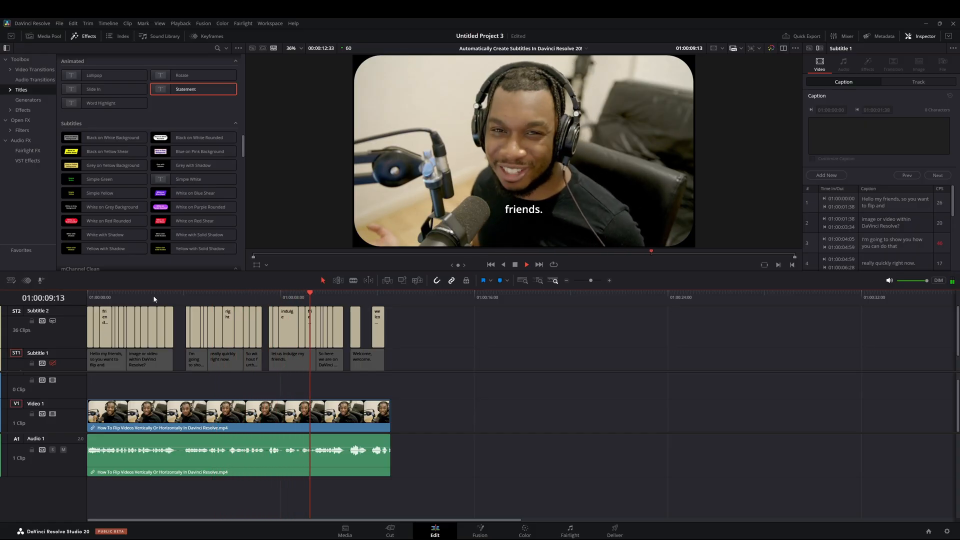
Pause playback and reopen Create Subtitles from Audio to check the Maximum characters field
{"action": "left_click", "coordinate": [250, 297]}
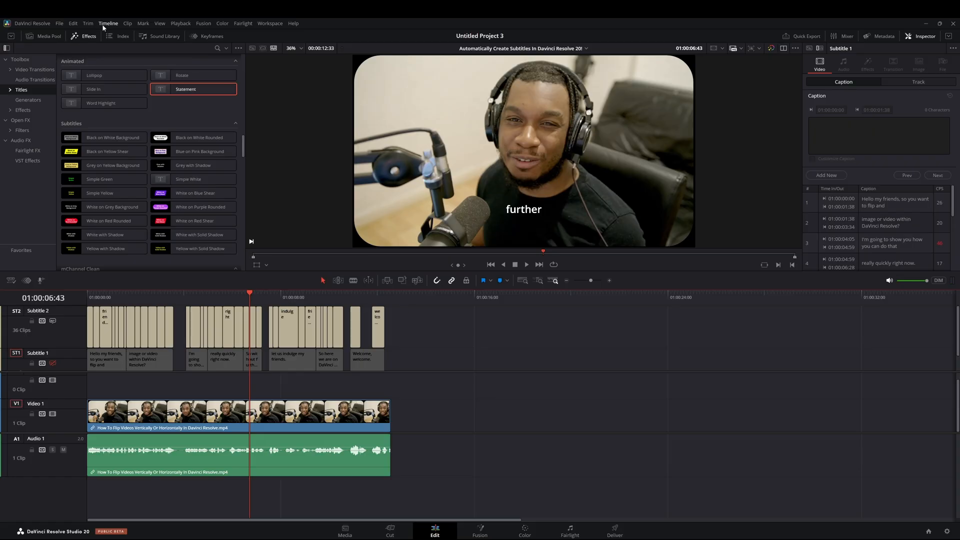
{"action": "left_click", "coordinate": [109, 23]}
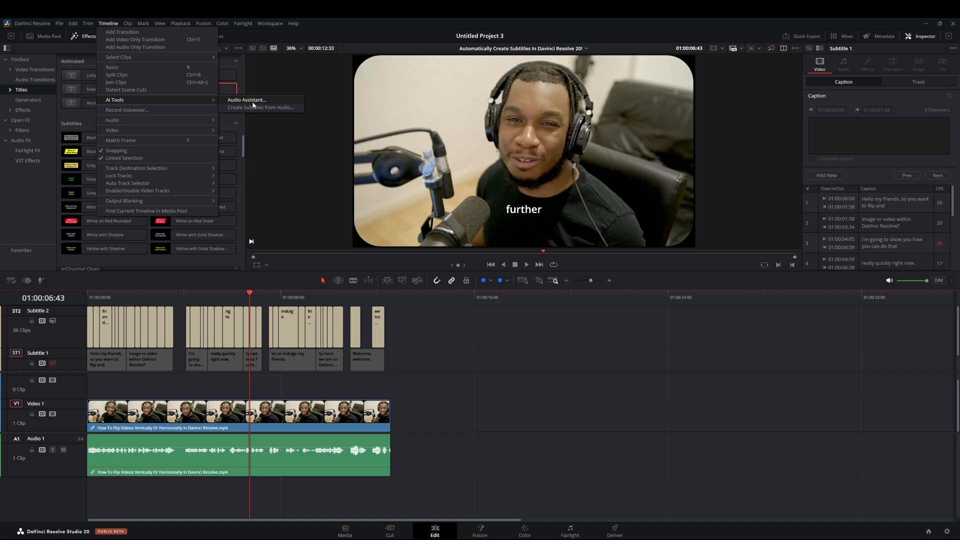
{"action": "left_click", "coordinate": [261, 107]}
{"action": "type", "text": "1"}
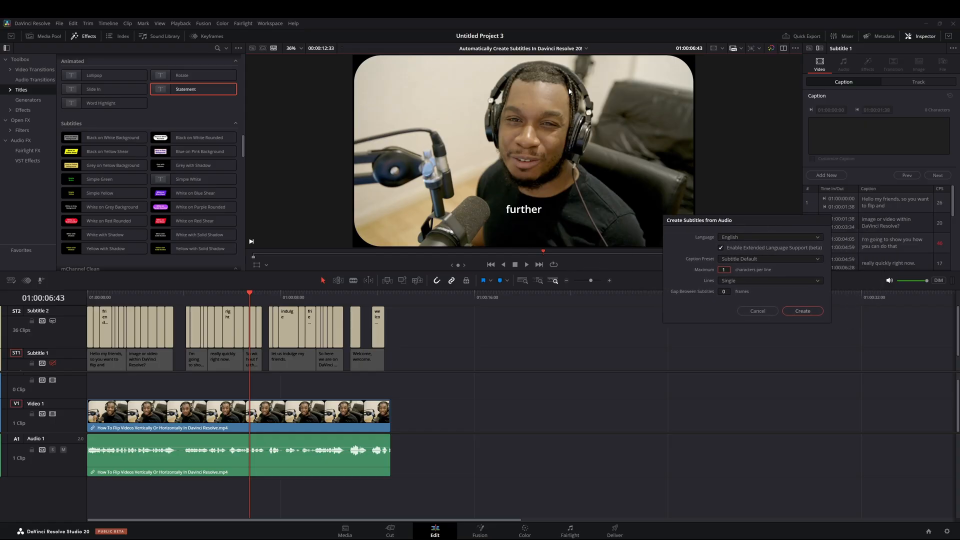
{"action": "mouse_move", "coordinate": [783, 319]}
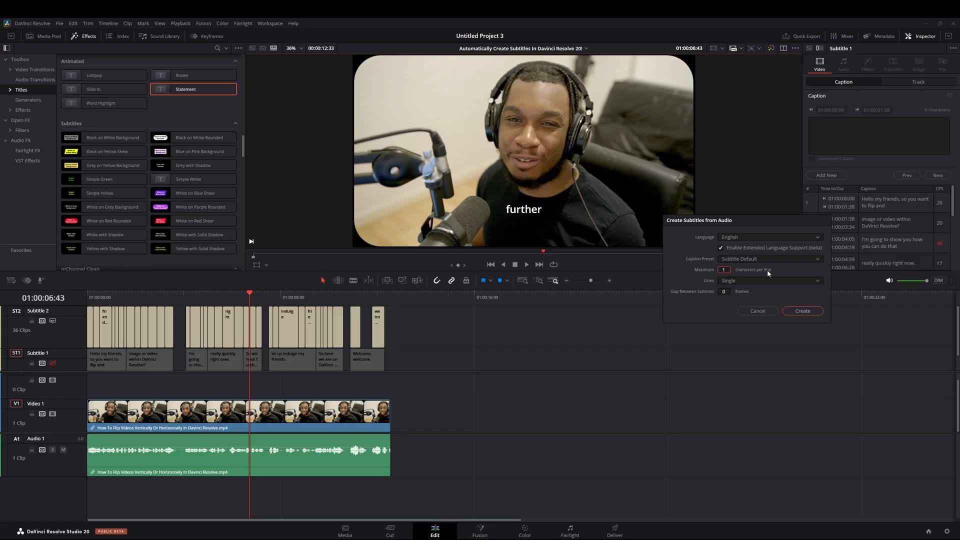
{"action": "left_click", "coordinate": [770, 259]}
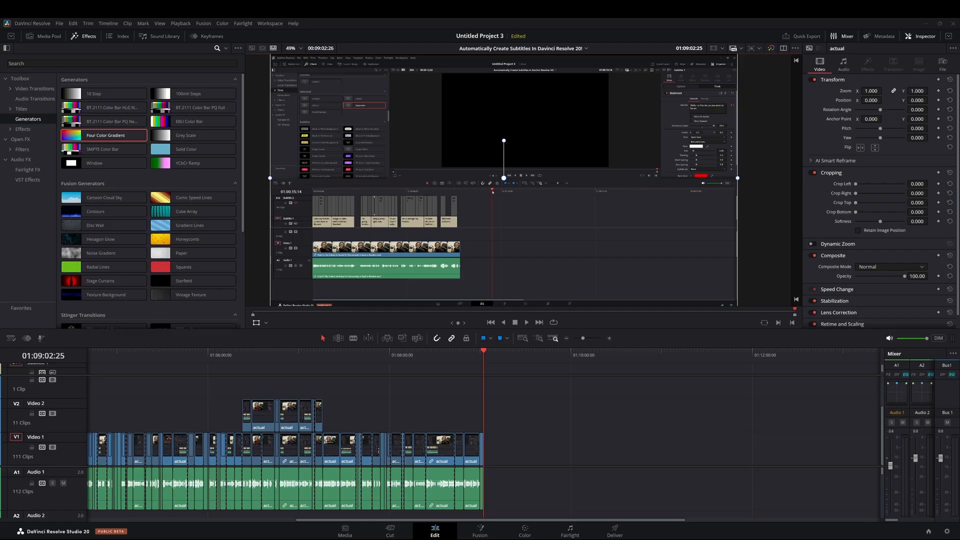
{"action": "mouse_move", "coordinate": [764, 451]}
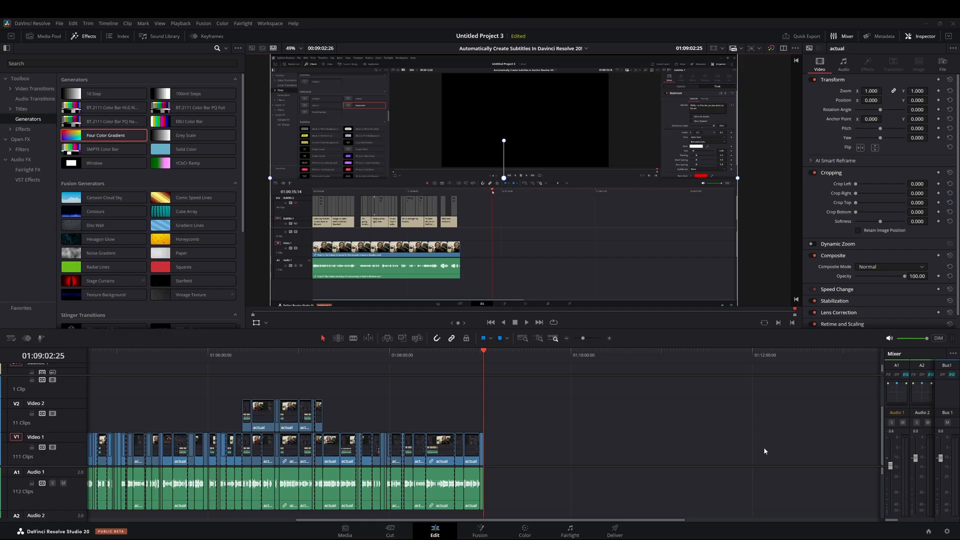
On the Deliver page, set Subtitle Settings format to Burn into video
{"action": "left_click", "coordinate": [614, 532]}
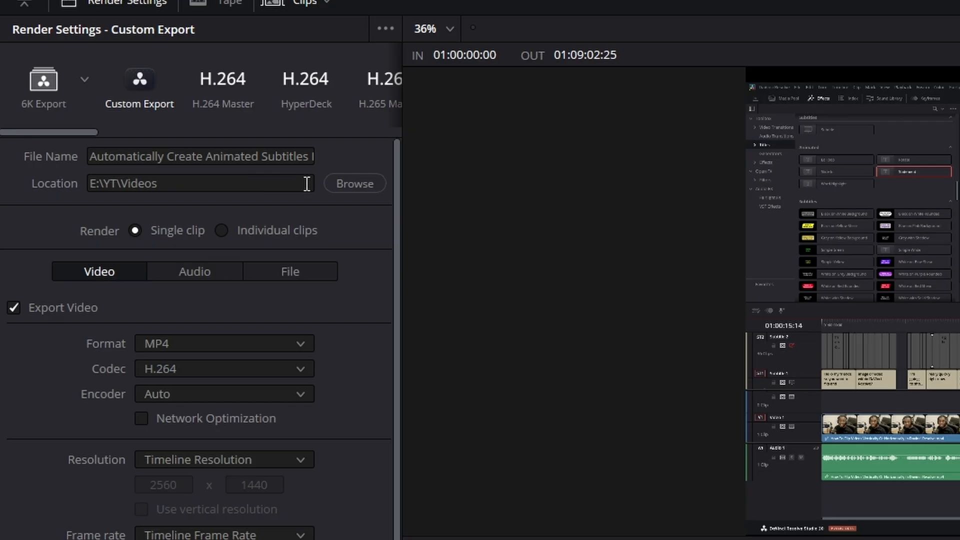
{"action": "scroll", "scroll_direction": "down", "scroll_amount": 3}
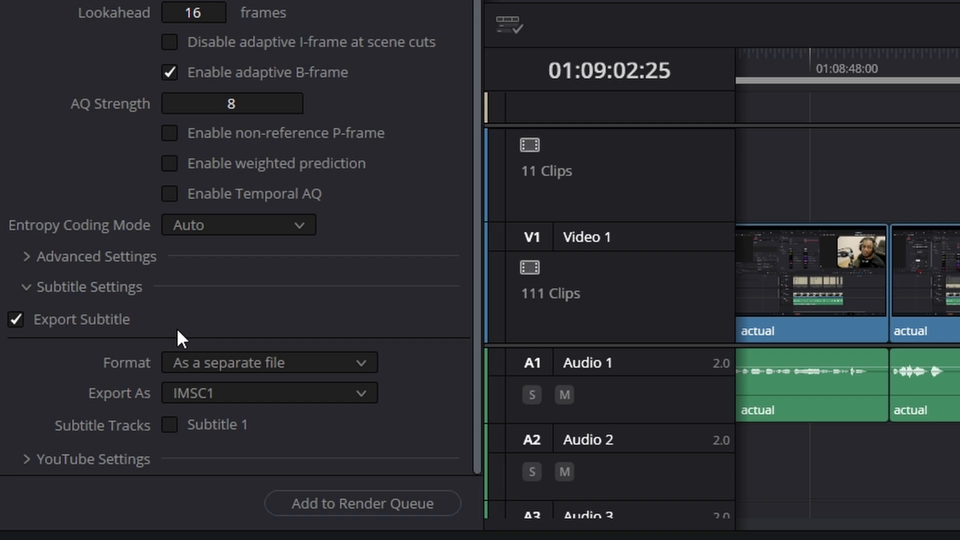
{"action": "left_click", "coordinate": [268, 362]}
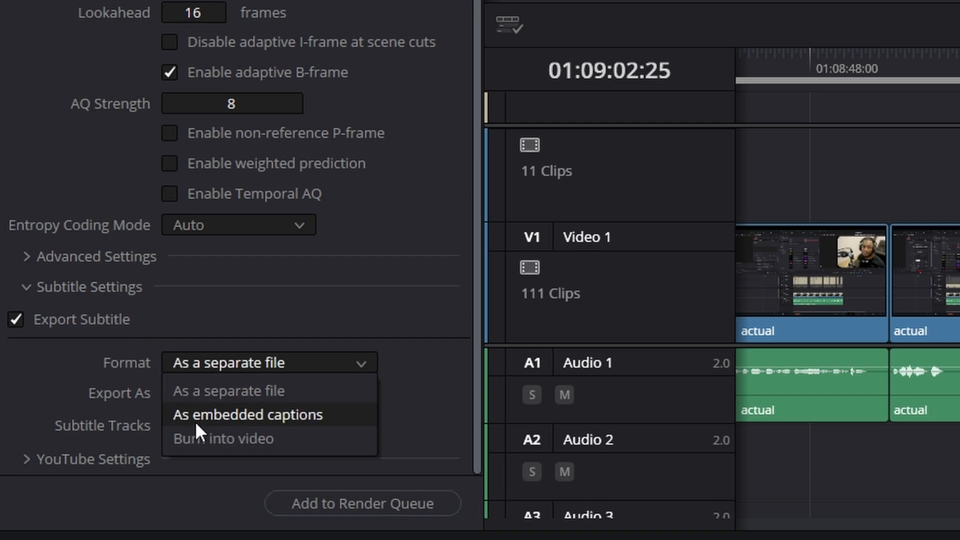
{"action": "left_click", "coordinate": [224, 438]}
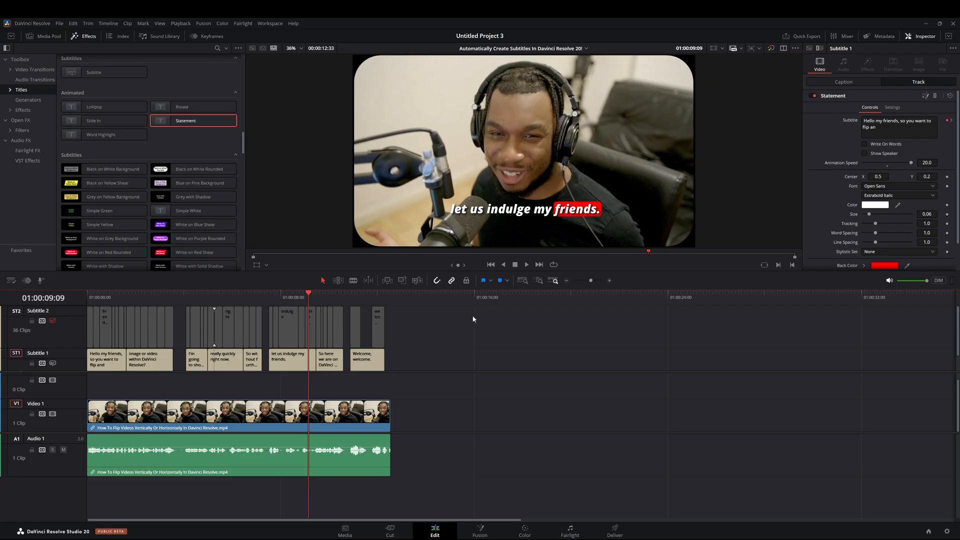
{"action": "left_click", "coordinate": [457, 297]}
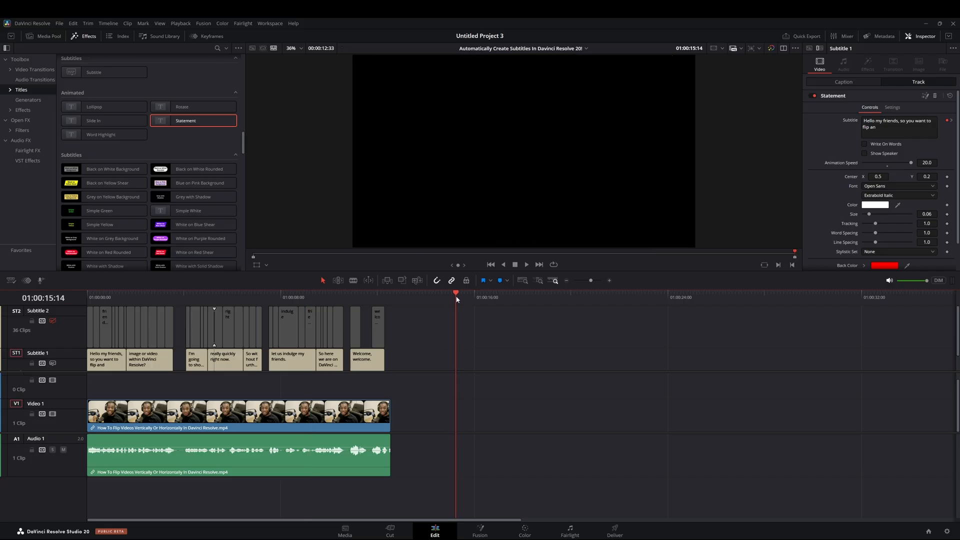